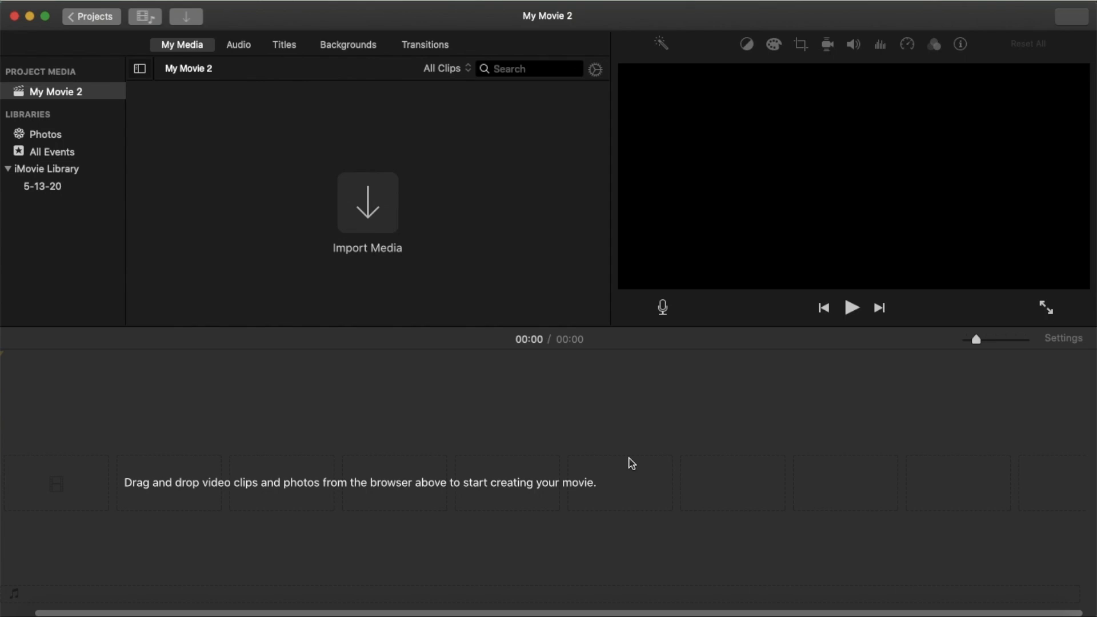
mouse_move(590, 452)
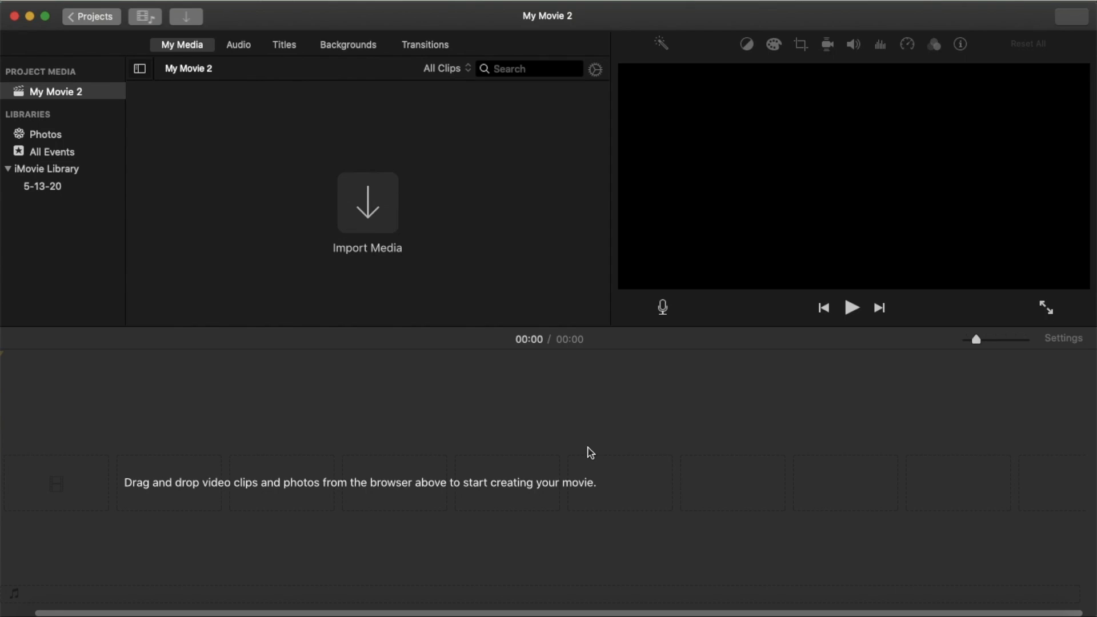
mouse_move(365, 195)
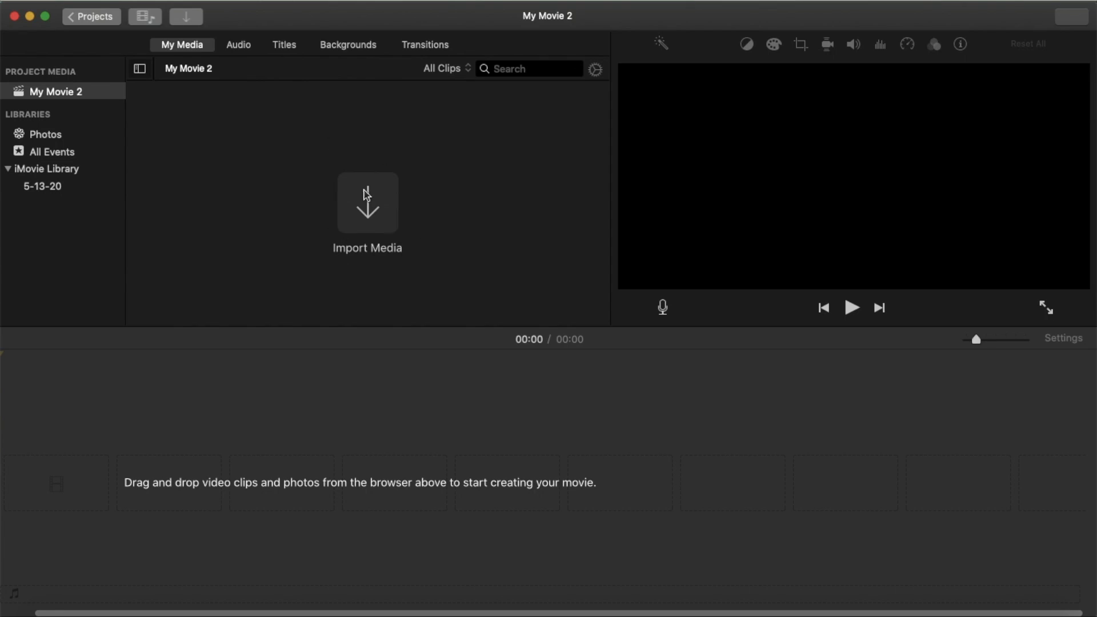
mouse_move(370, 213)
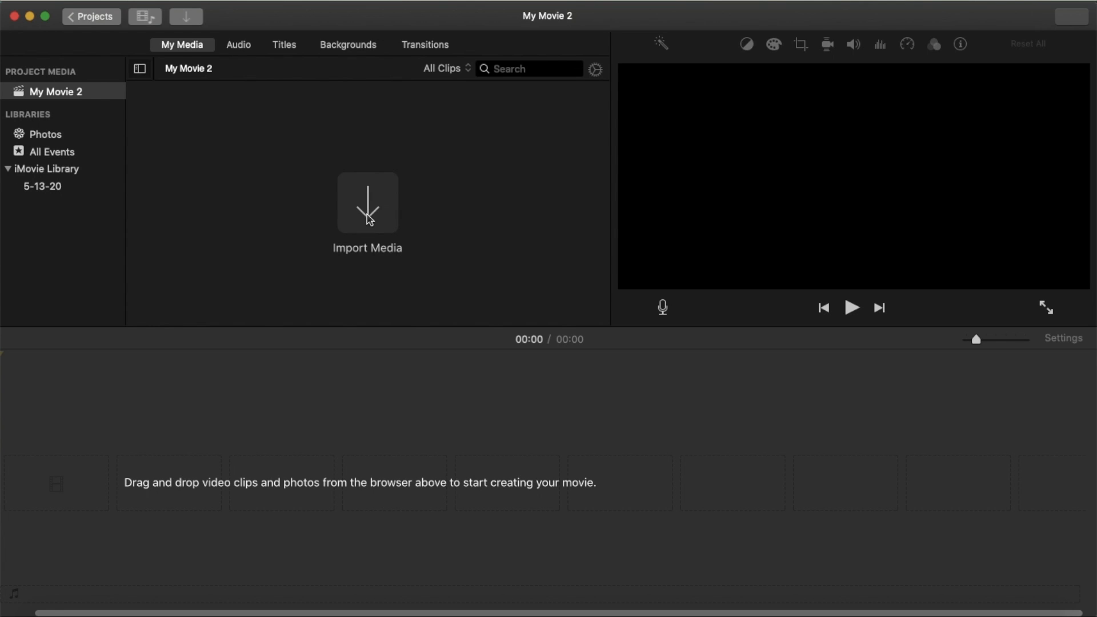
mouse_move(151, 18)
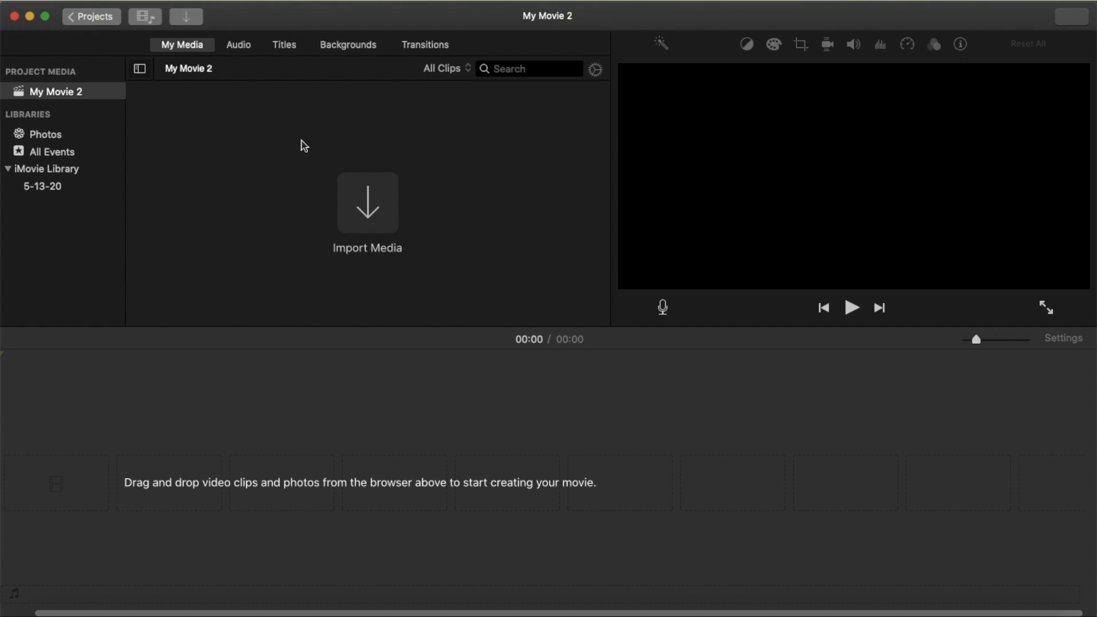
mouse_move(355, 195)
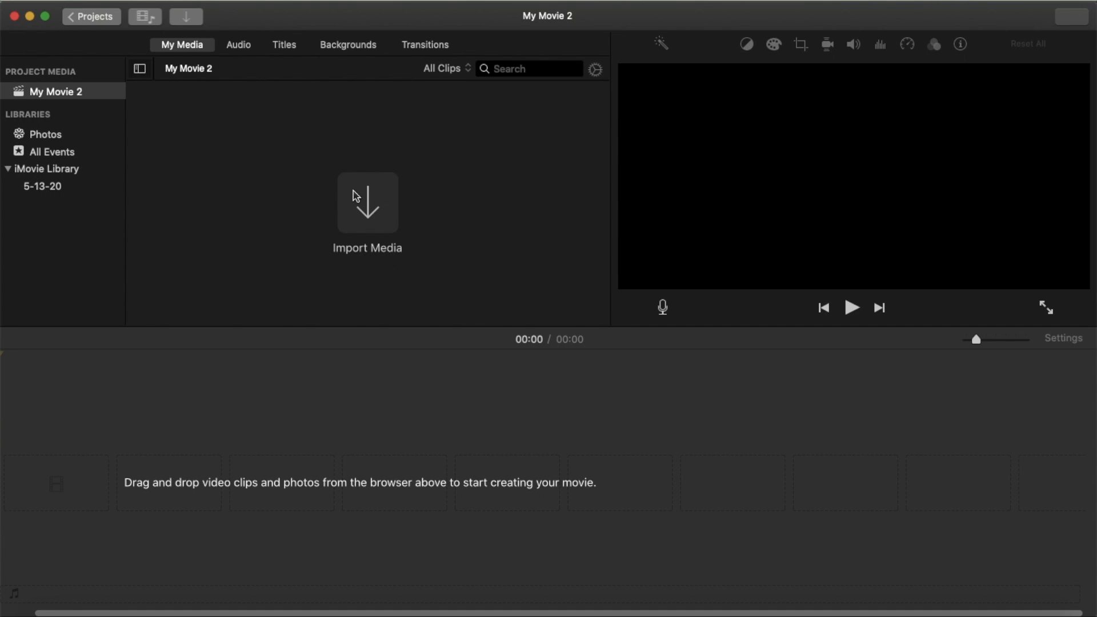
mouse_move(381, 226)
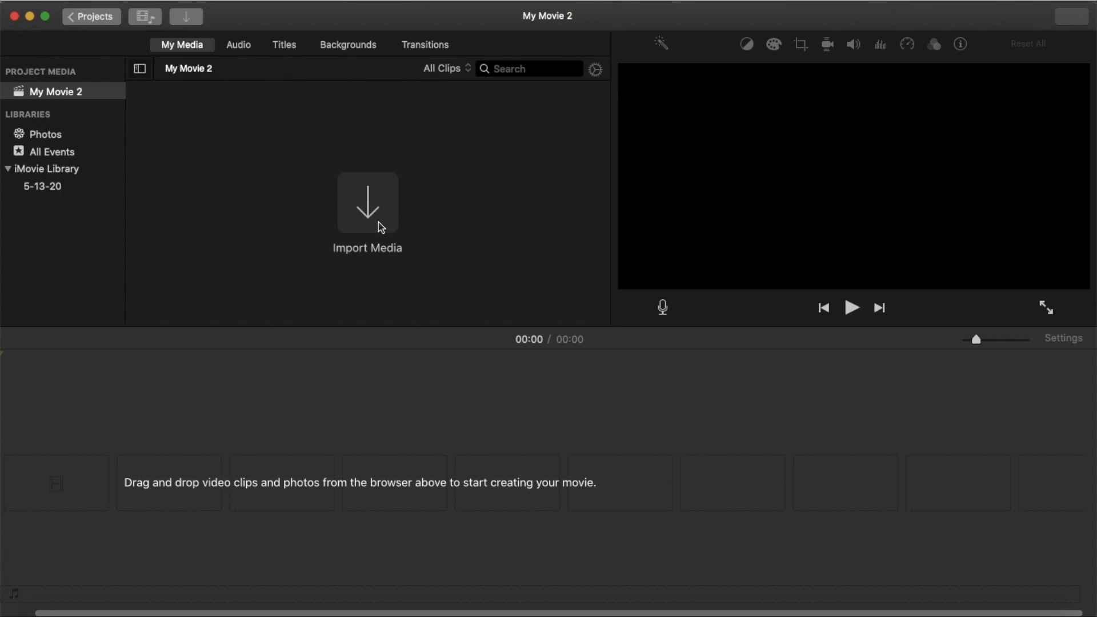
mouse_move(340, 191)
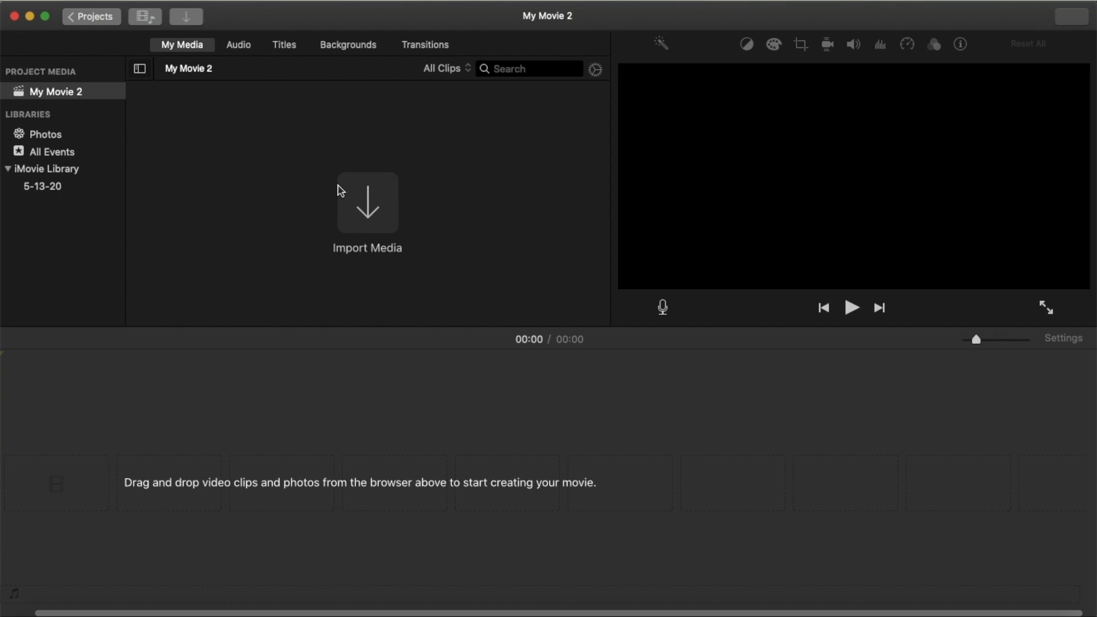
mouse_move(408, 218)
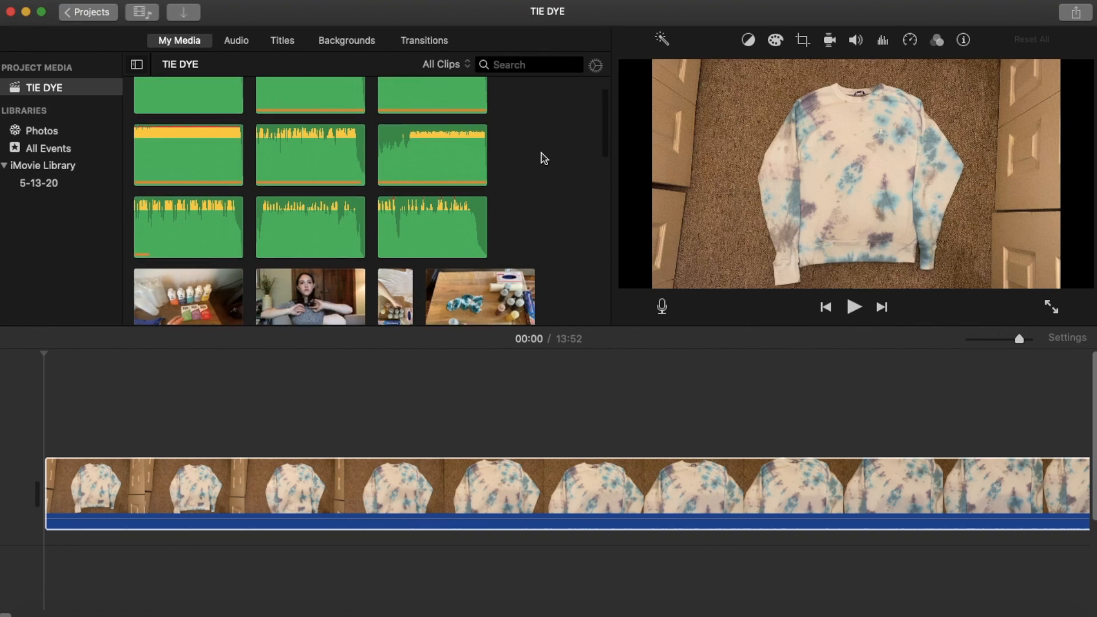
scroll("down", 3)
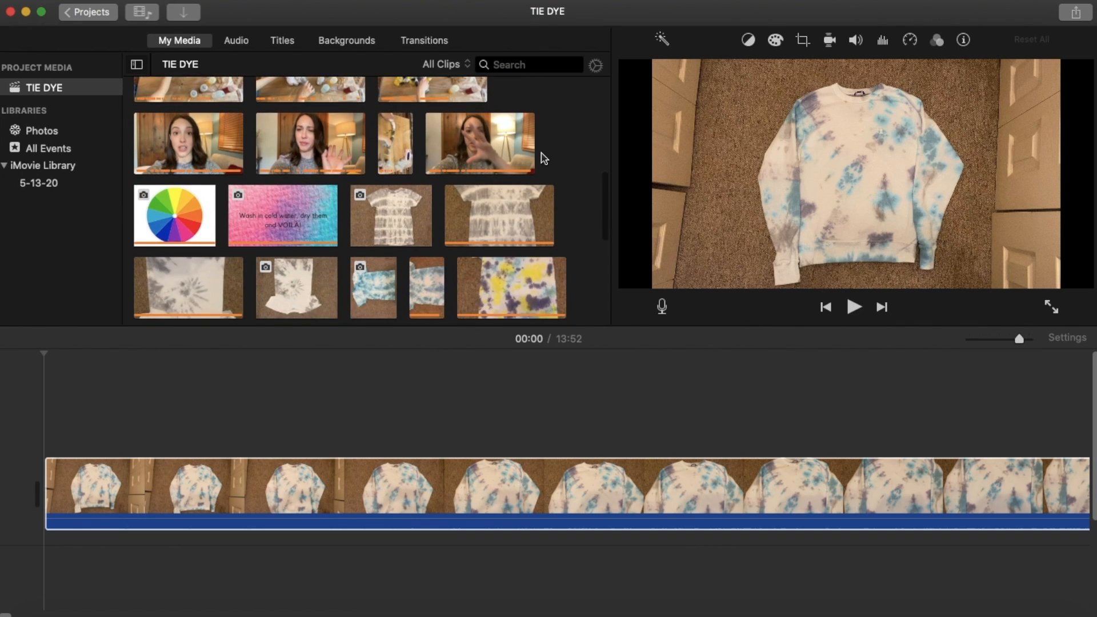
scroll("down", 3)
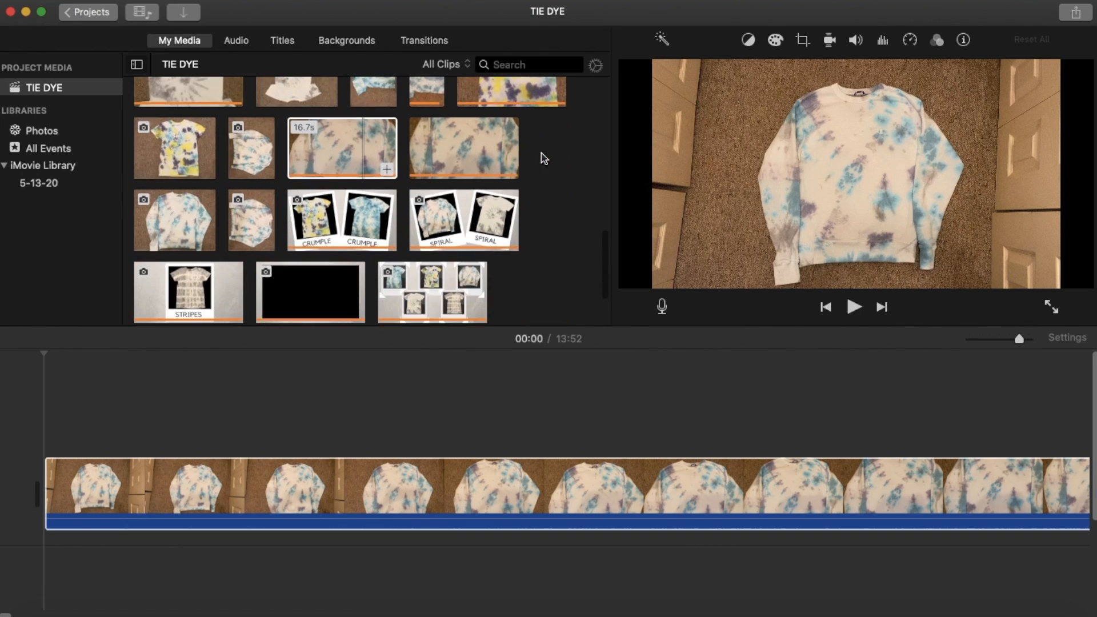
scroll("down", 3)
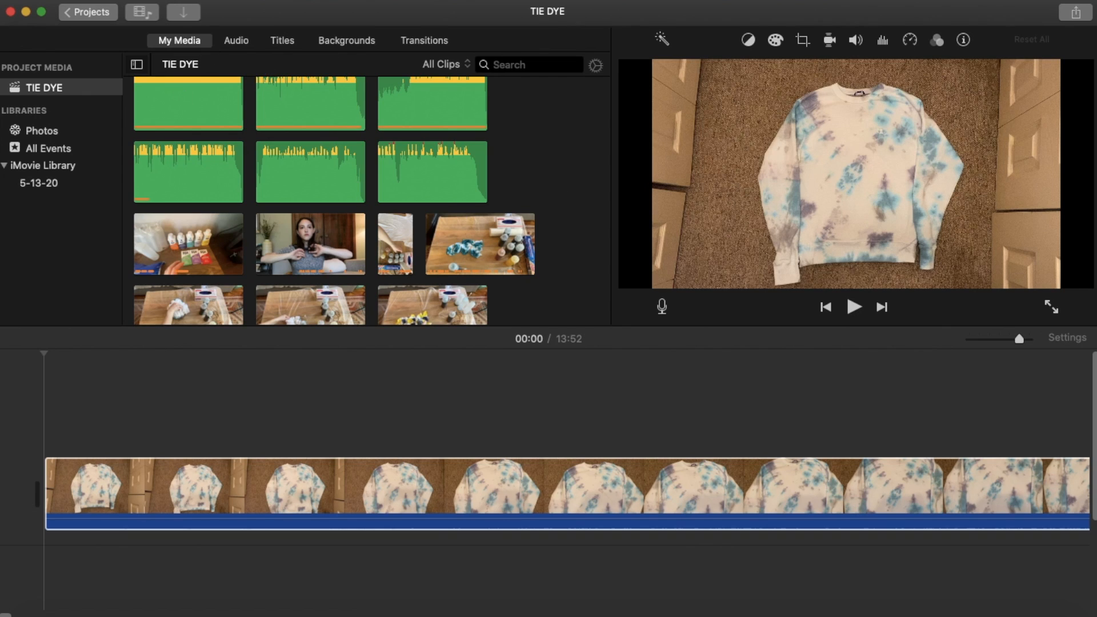
mouse_move(182, 11)
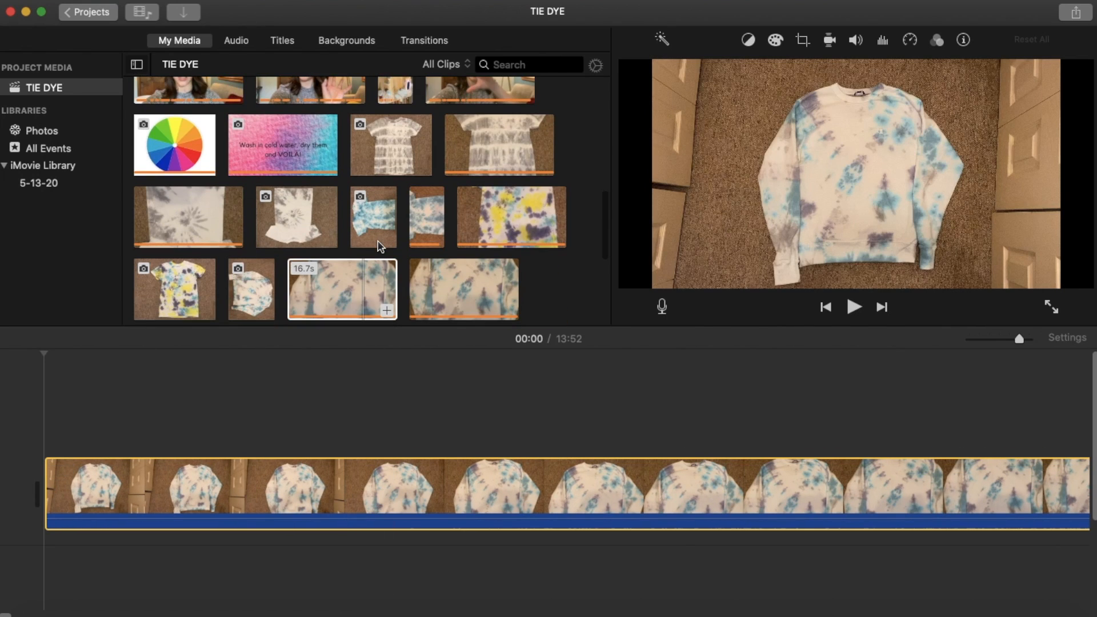
scroll("down", 3)
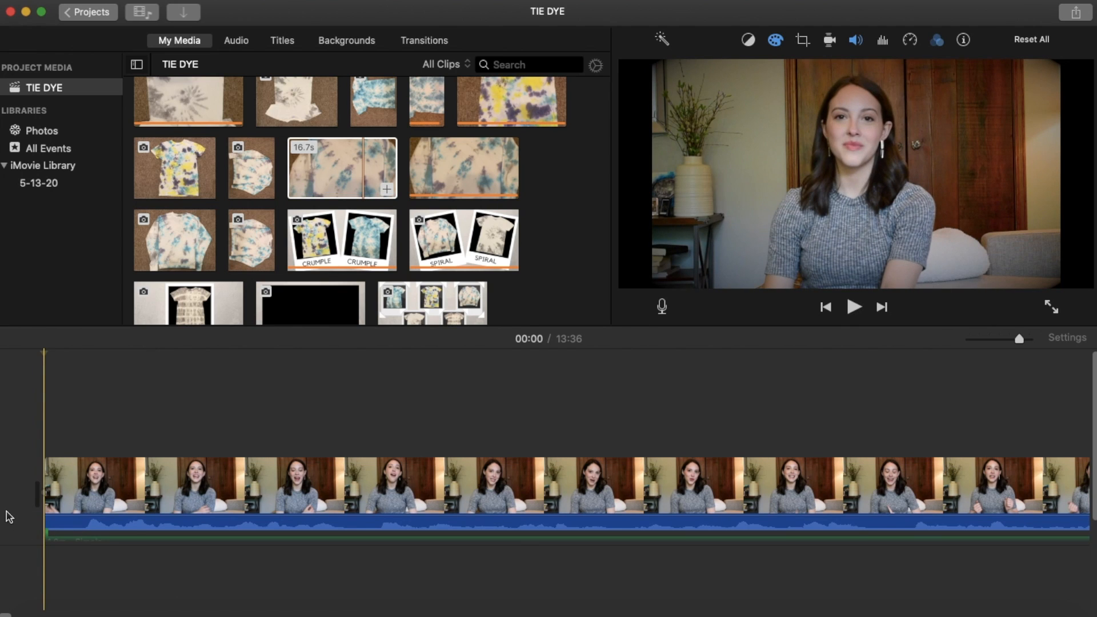
left_click(342, 168)
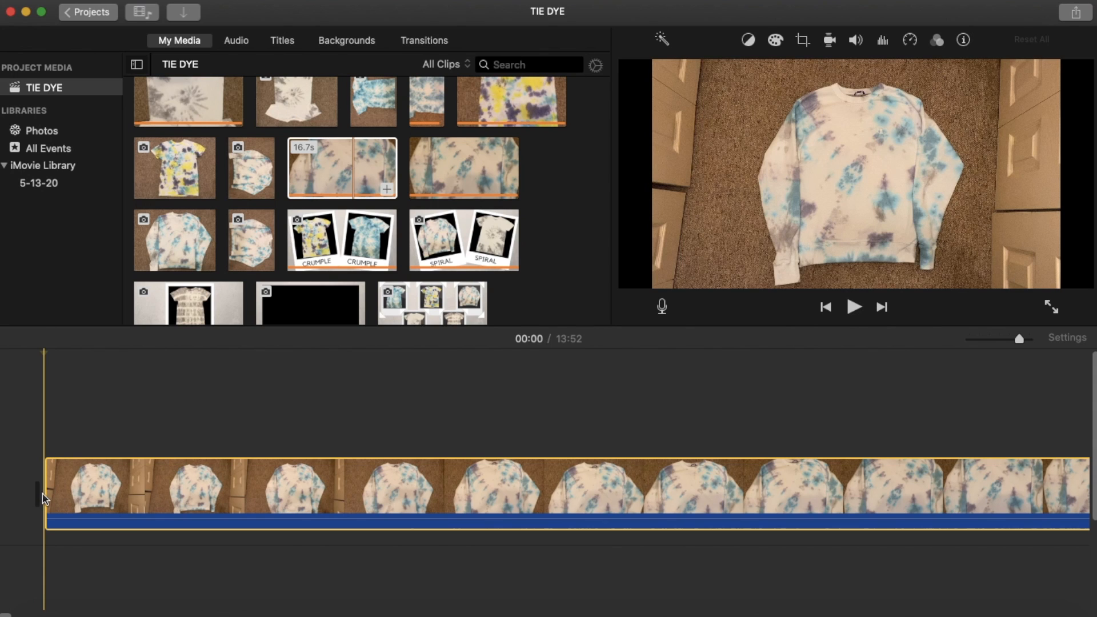
left_click(342, 168)
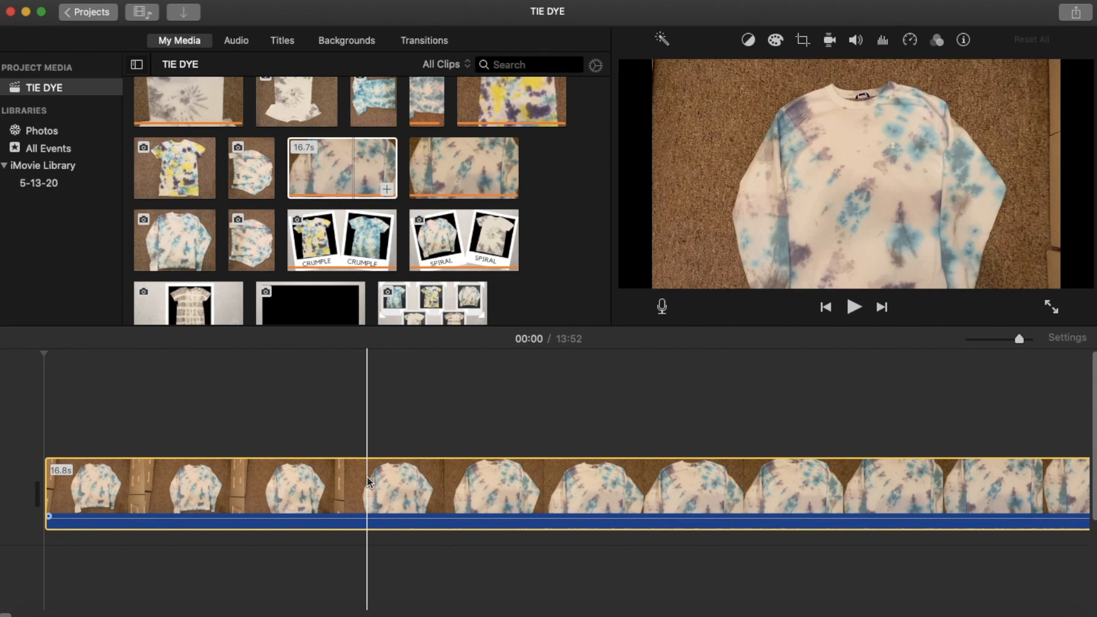
Drag the Simple theme music from Audio under the opening talking clip and play through the intro to check it.
left_click(235, 40)
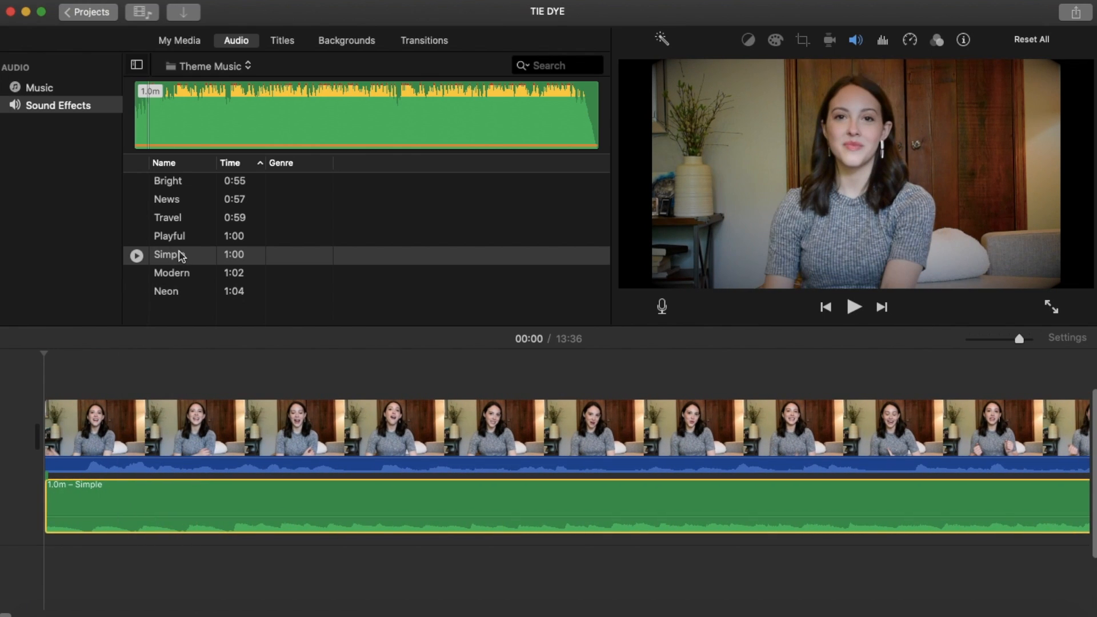
left_click(178, 255)
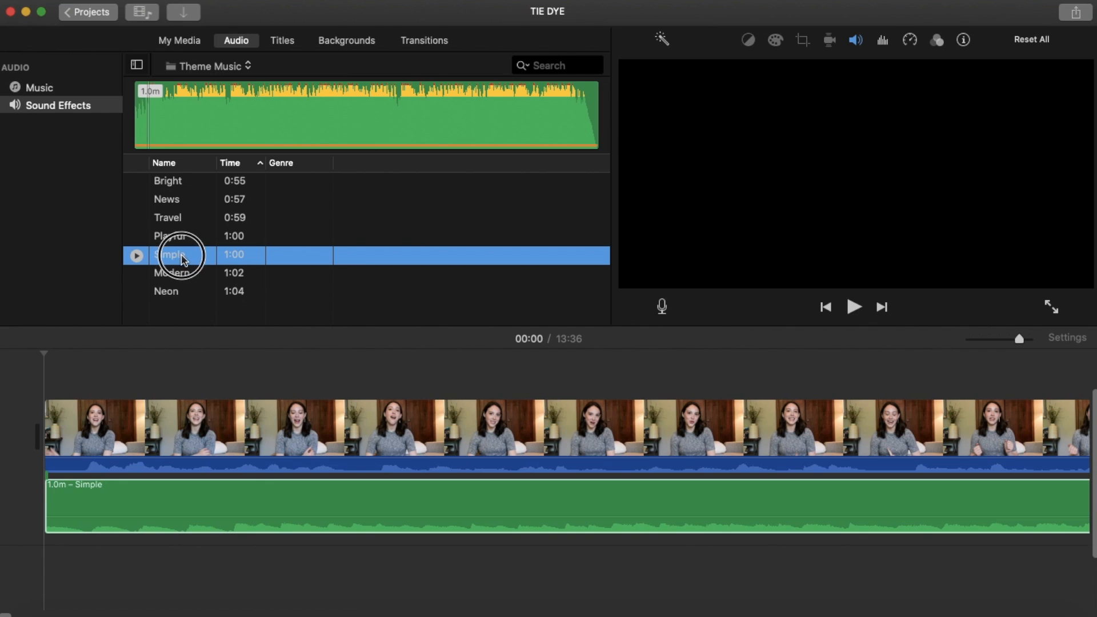
left_click_drag(179, 255, 112, 538)
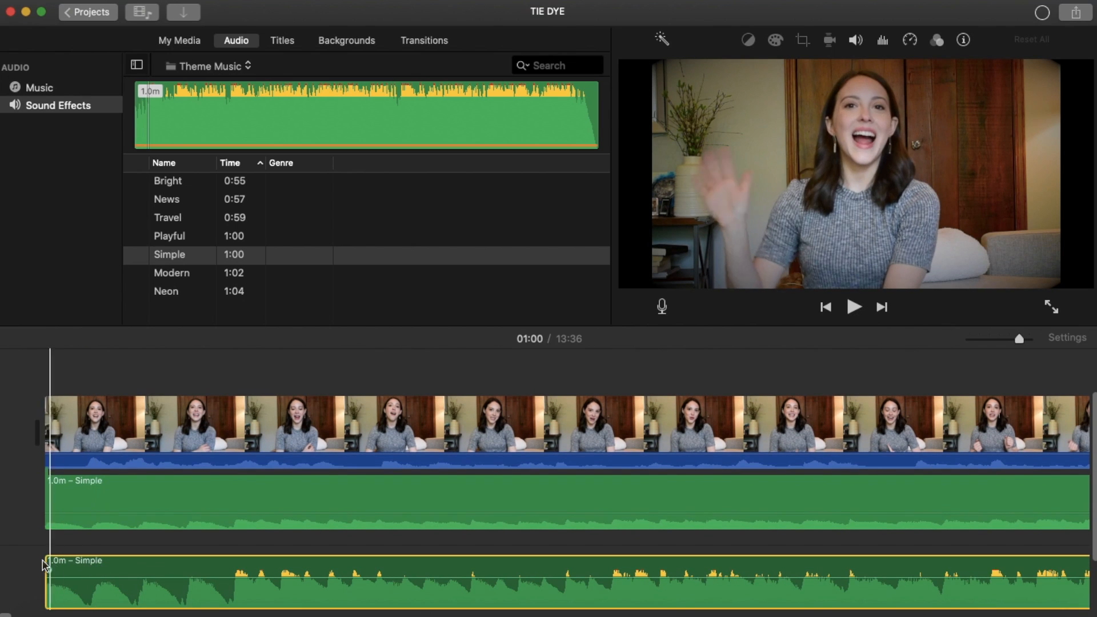
left_click(177, 553)
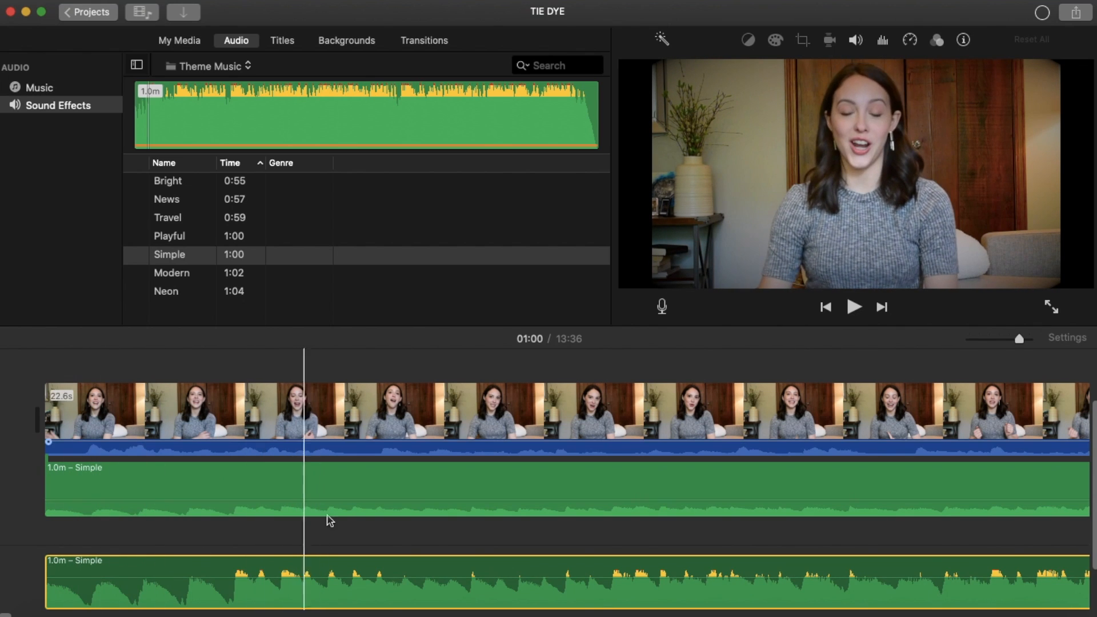
left_click(399, 581)
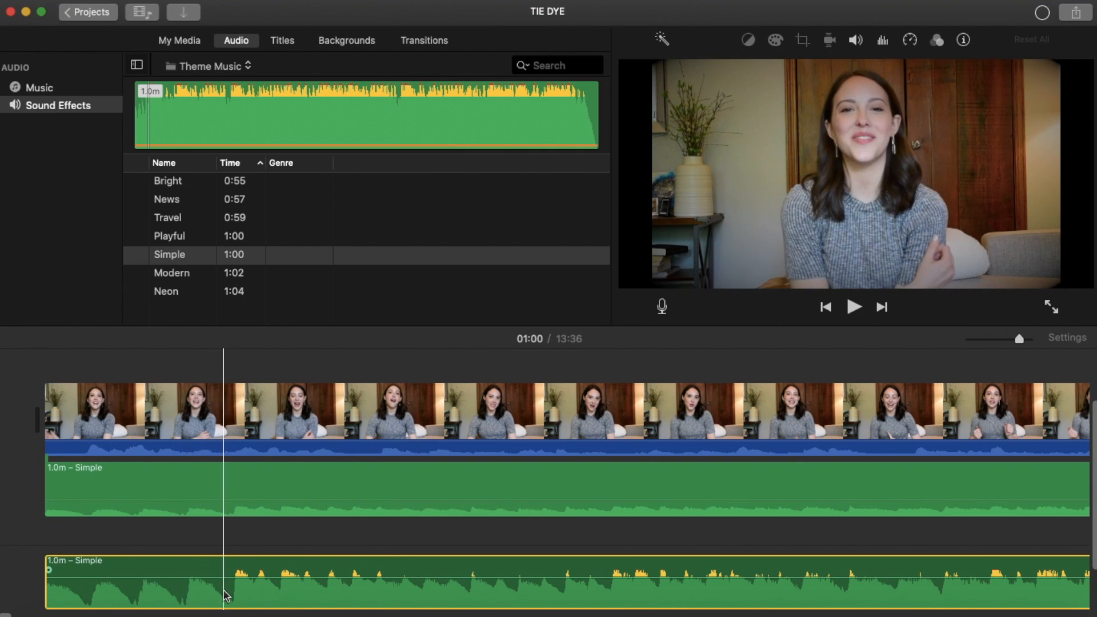
left_click(139, 413)
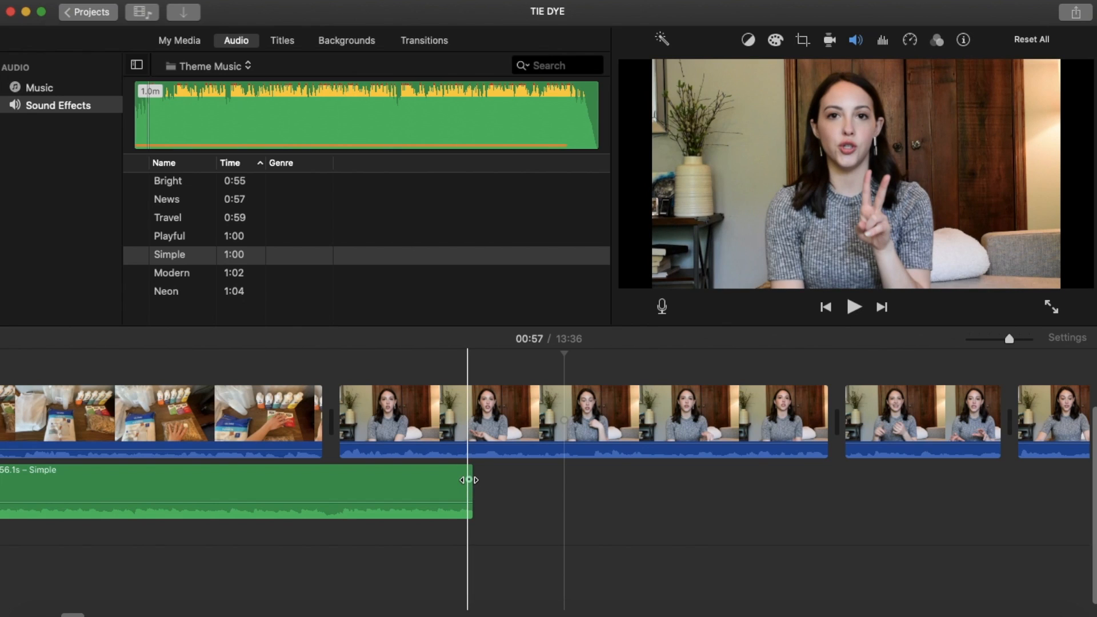
Trim the Simple music to end at the cut, fade out its tail and lower its volume to about 6%.
left_click_drag(466, 480, 464, 480)
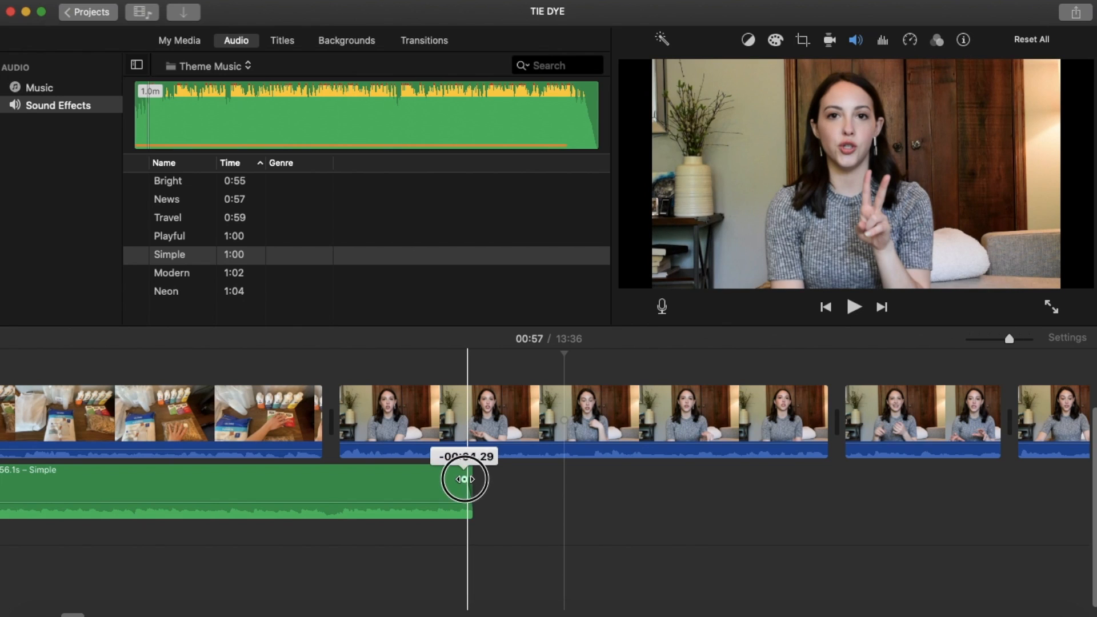
left_click_drag(464, 479, 376, 479)
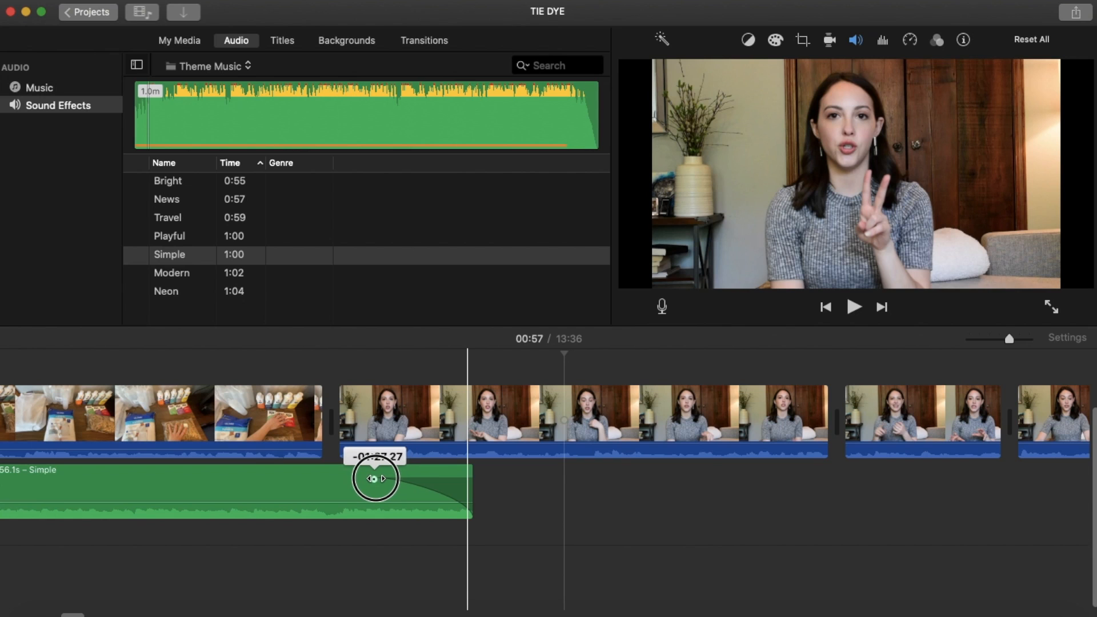
left_click_drag(376, 479, 370, 479)
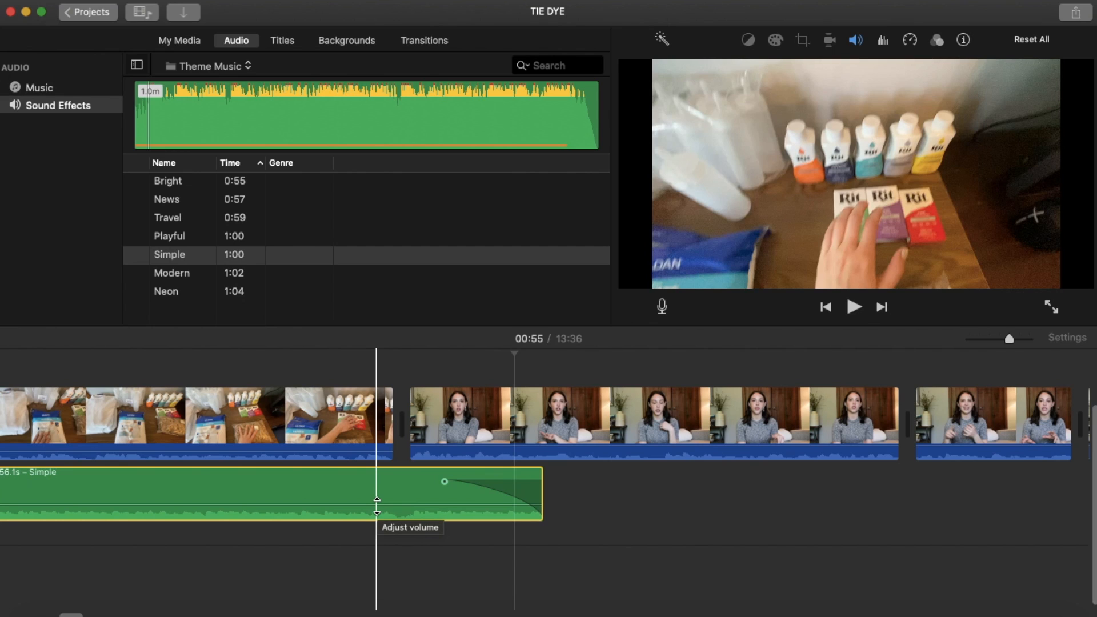
left_click_drag(376, 501, 376, 506)
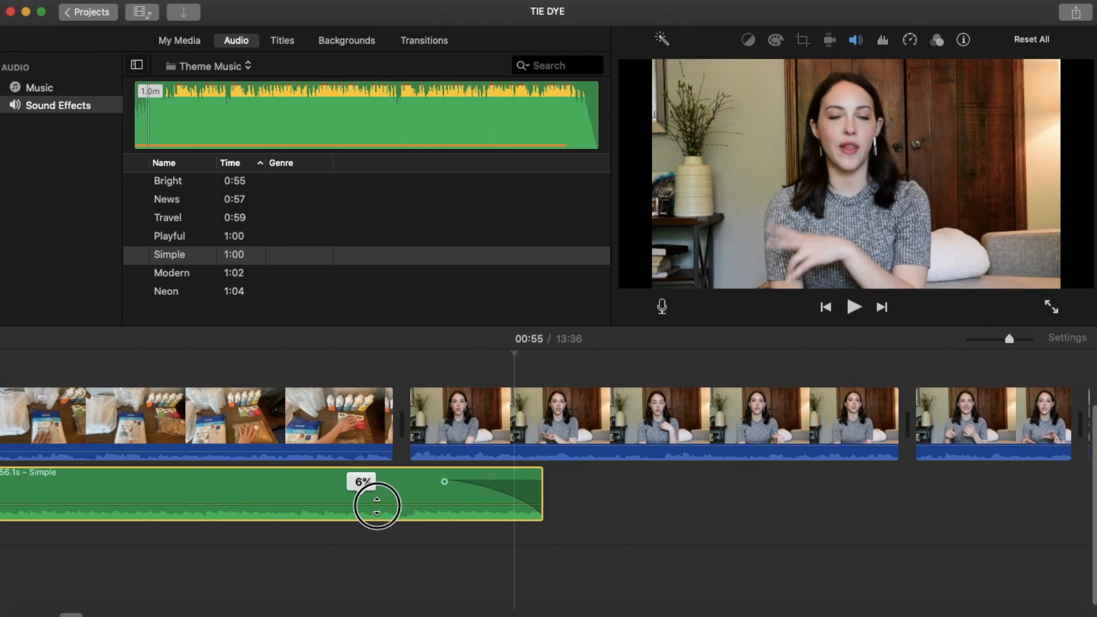
left_click_drag(378, 501, 382, 475)
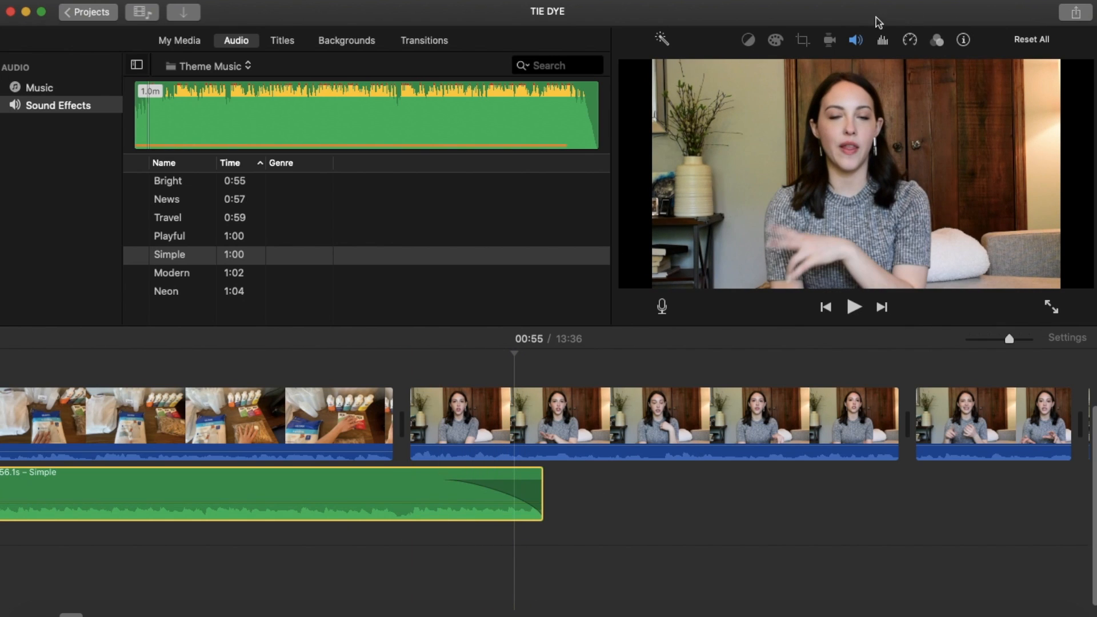
mouse_move(856, 40)
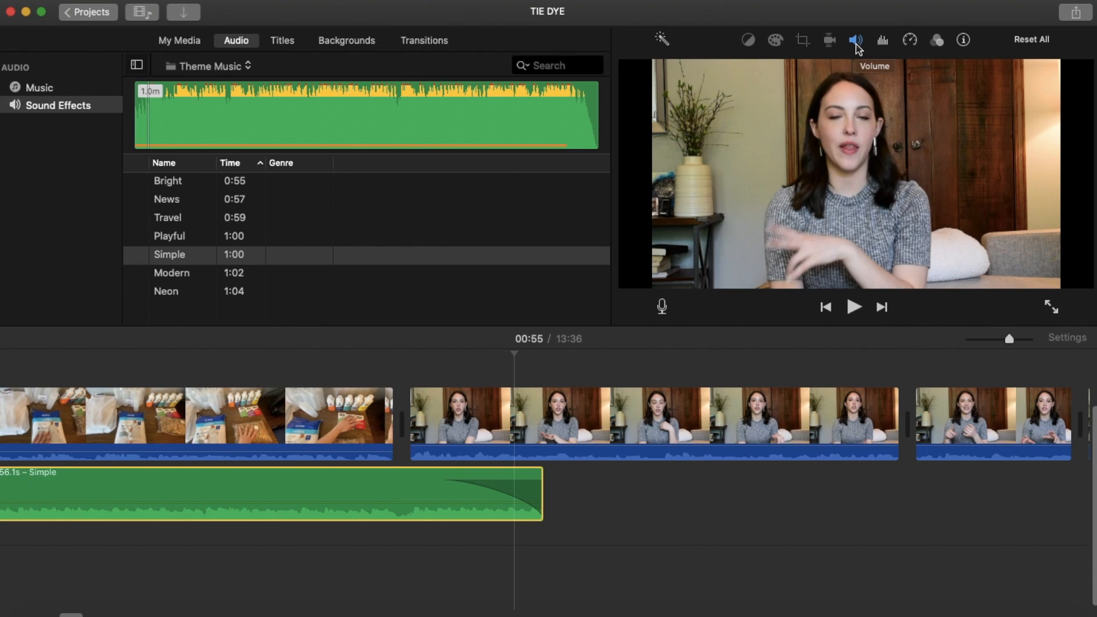
Nudge the music clip's overall volume with the volume adjustment slider.
left_click(856, 40)
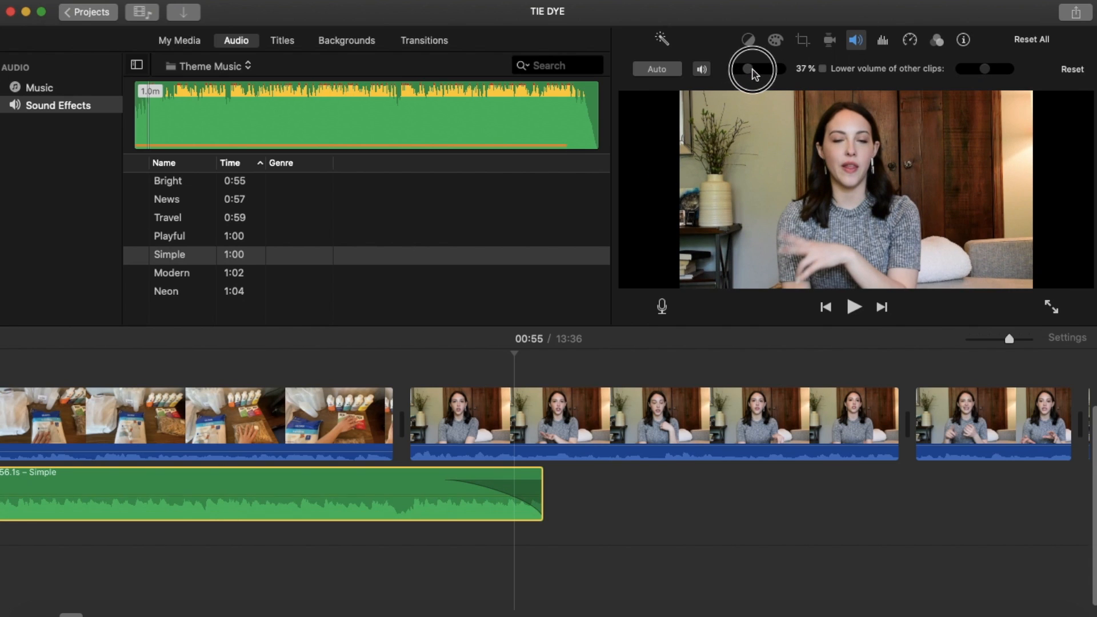
left_click_drag(740, 68, 751, 69)
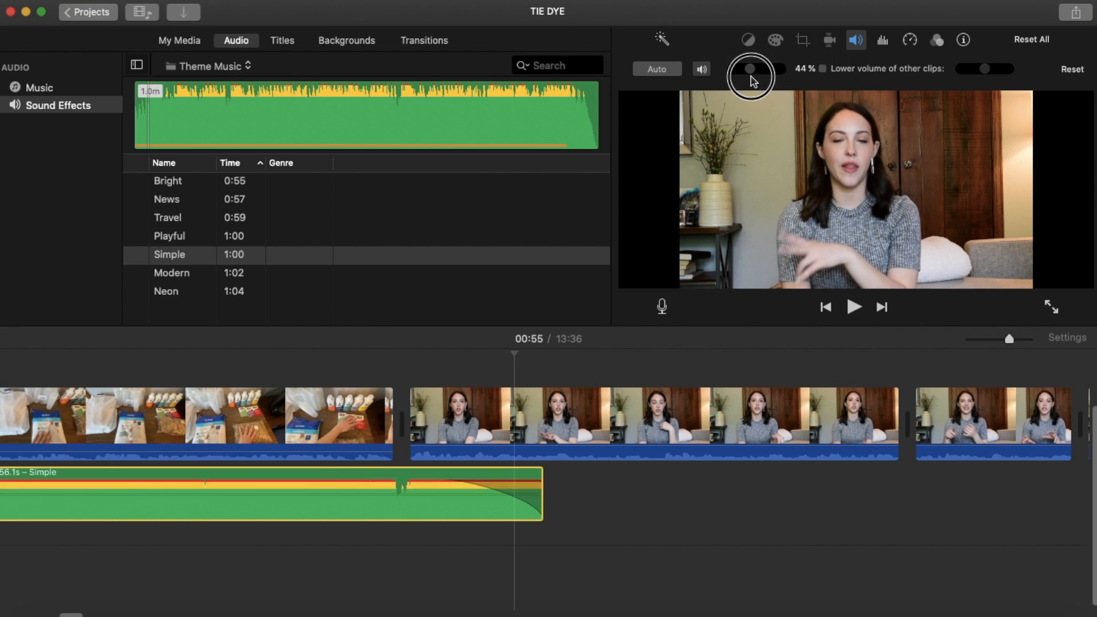
left_click_drag(751, 68, 735, 69)
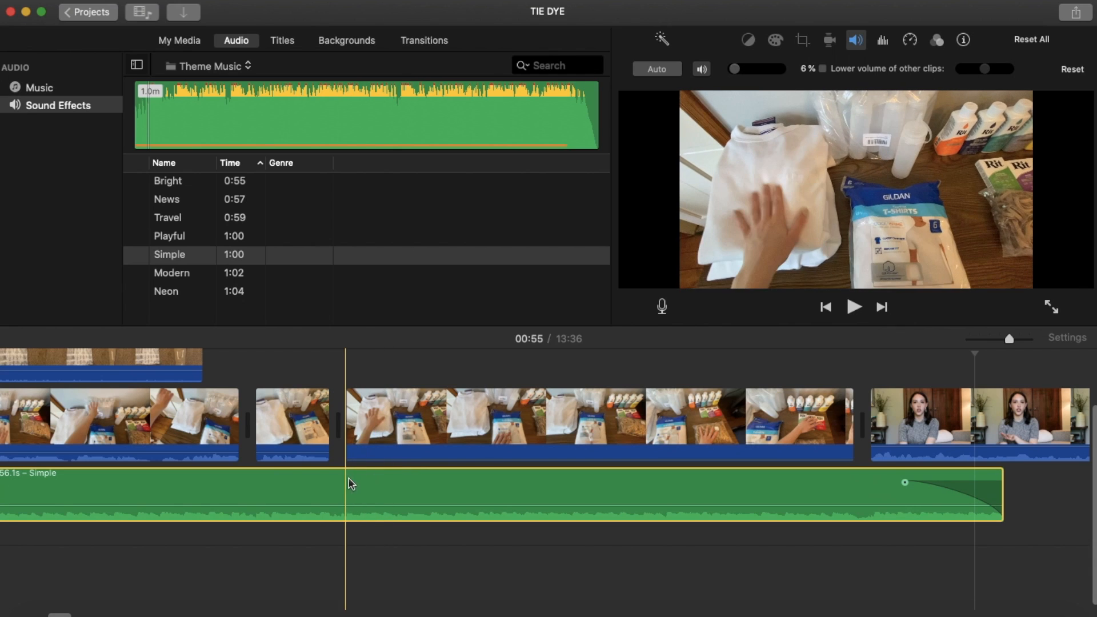
Pull the supplies clip's own audio down to about 6% so the music carries it.
left_click(445, 493)
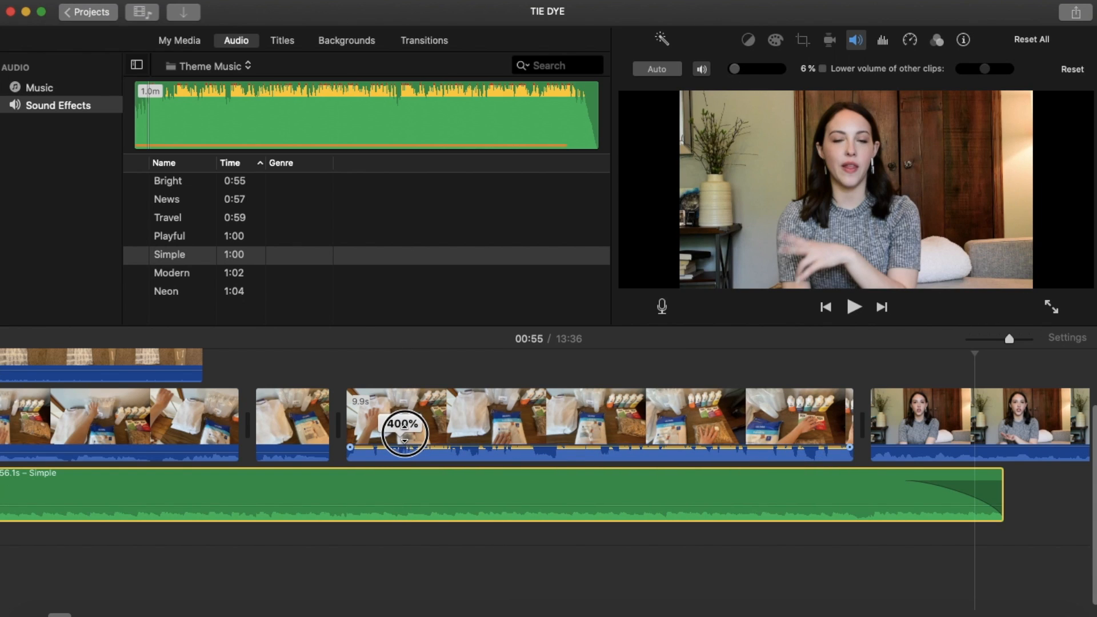
left_click_drag(403, 431, 405, 451)
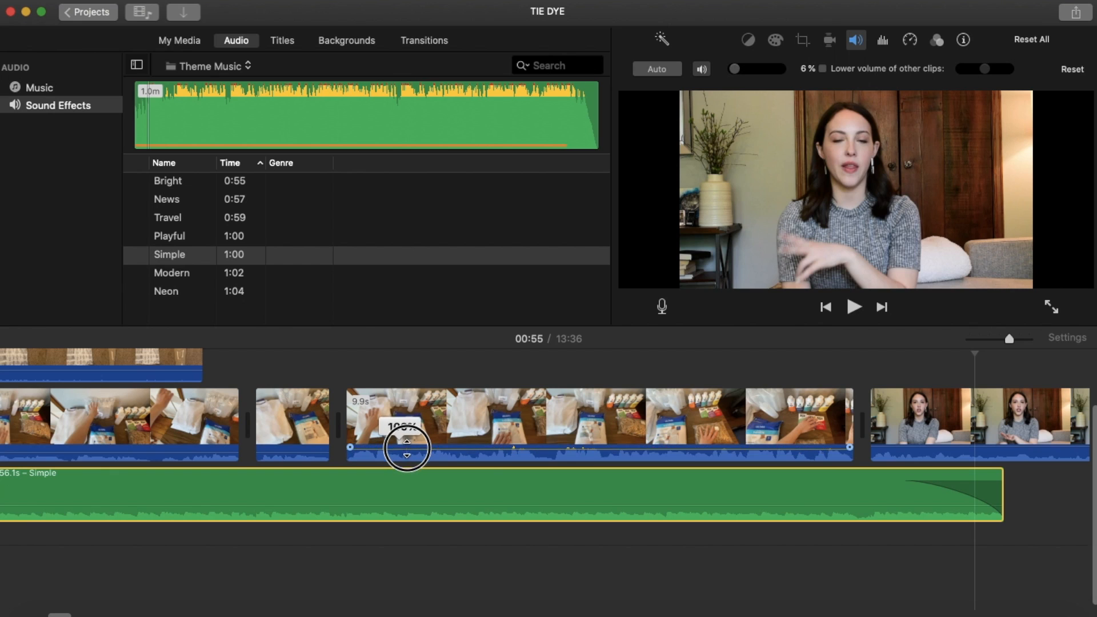
left_click(441, 462)
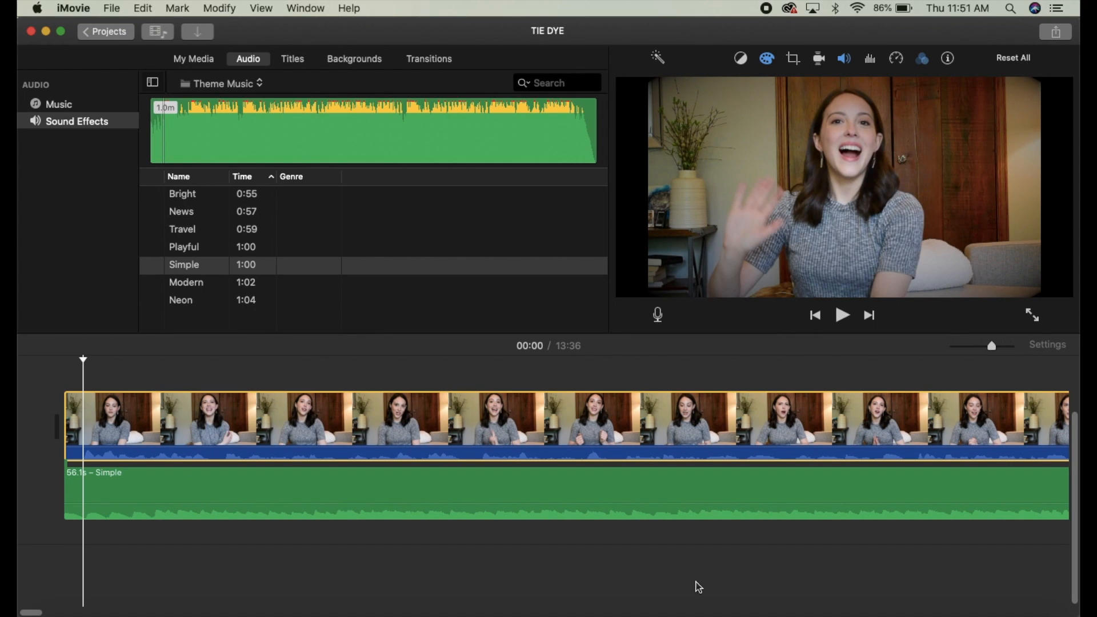
Split the long opening talking-head clip into three pieces with Modify > Split Clip at two cut points.
left_click(208, 419)
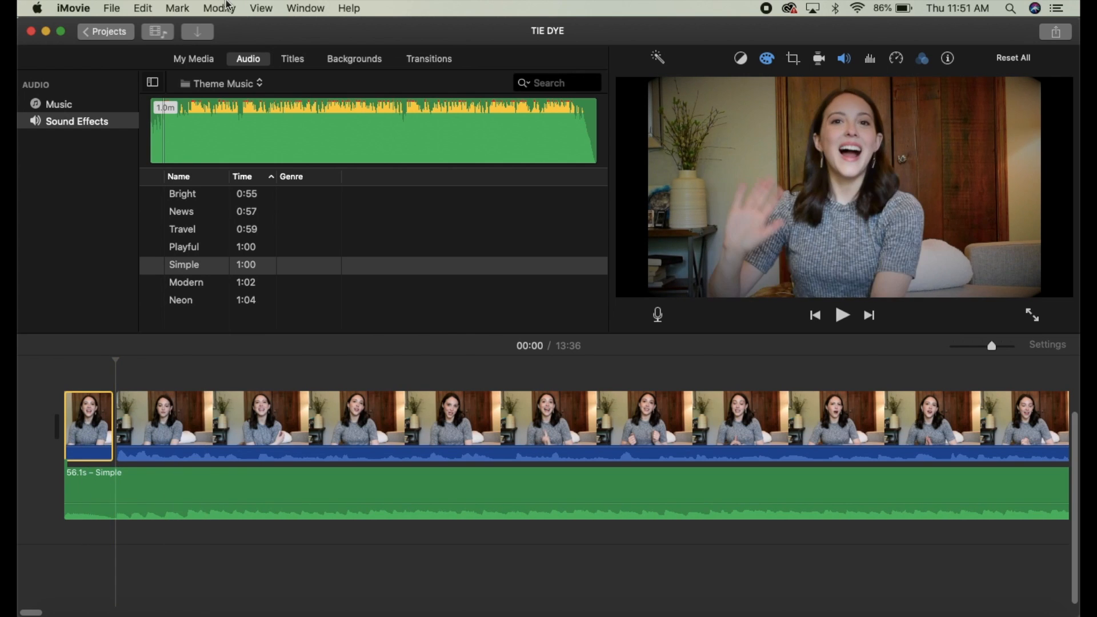
left_click(219, 8)
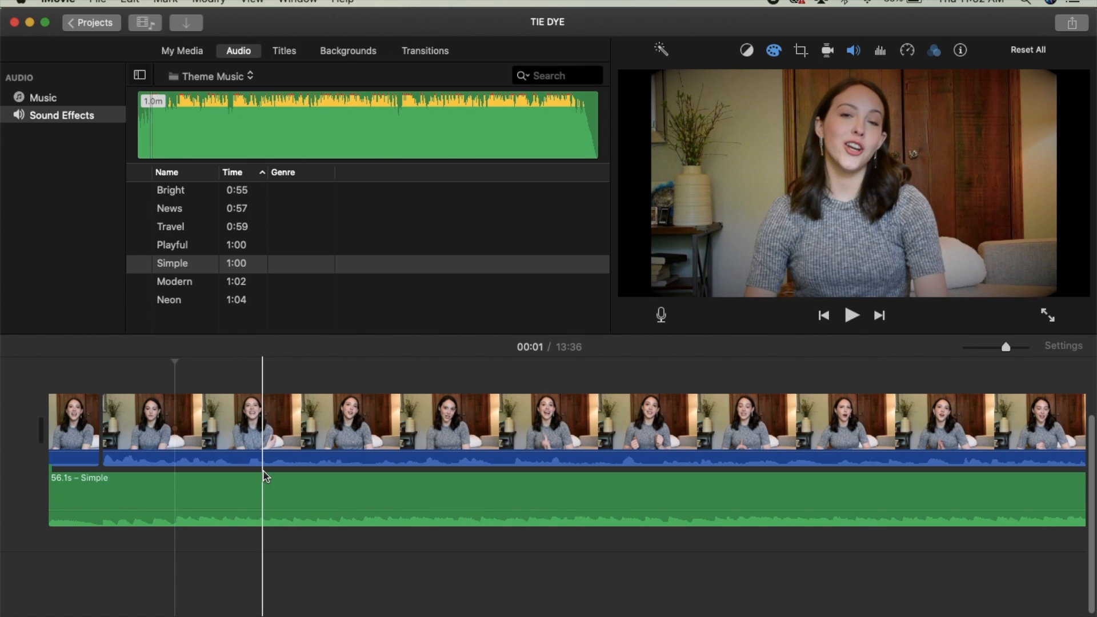
left_click(73, 426)
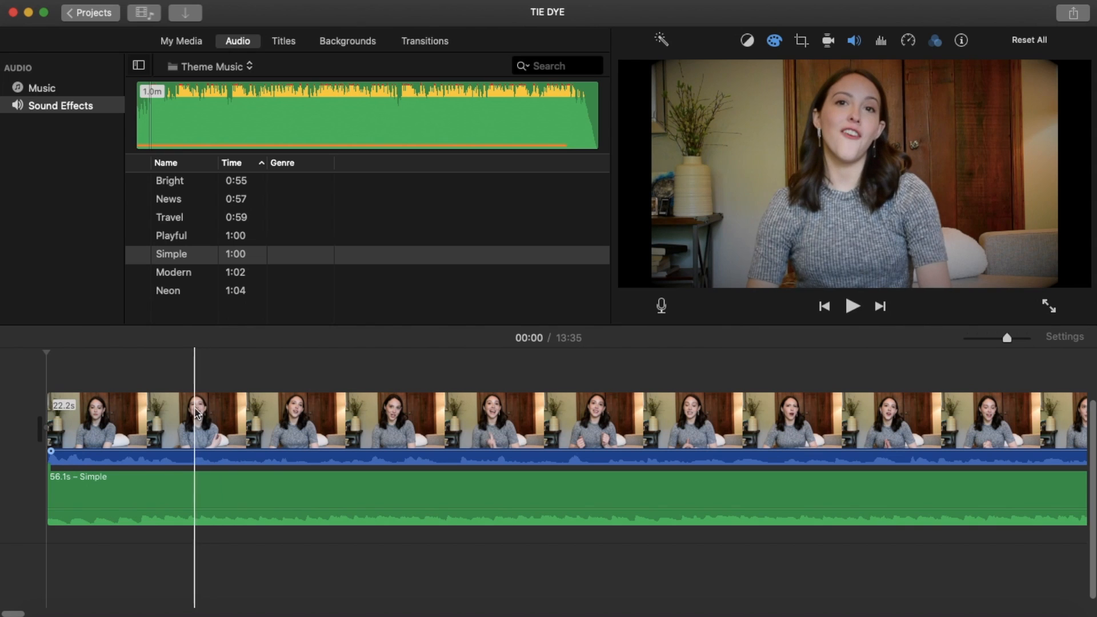
left_click(195, 419)
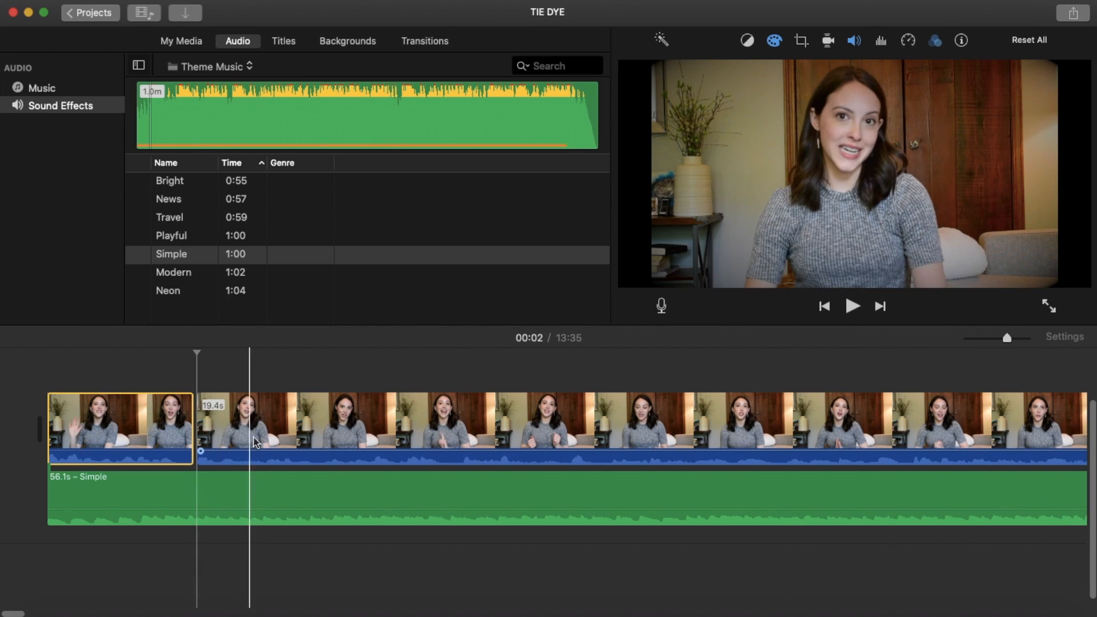
left_click(280, 431)
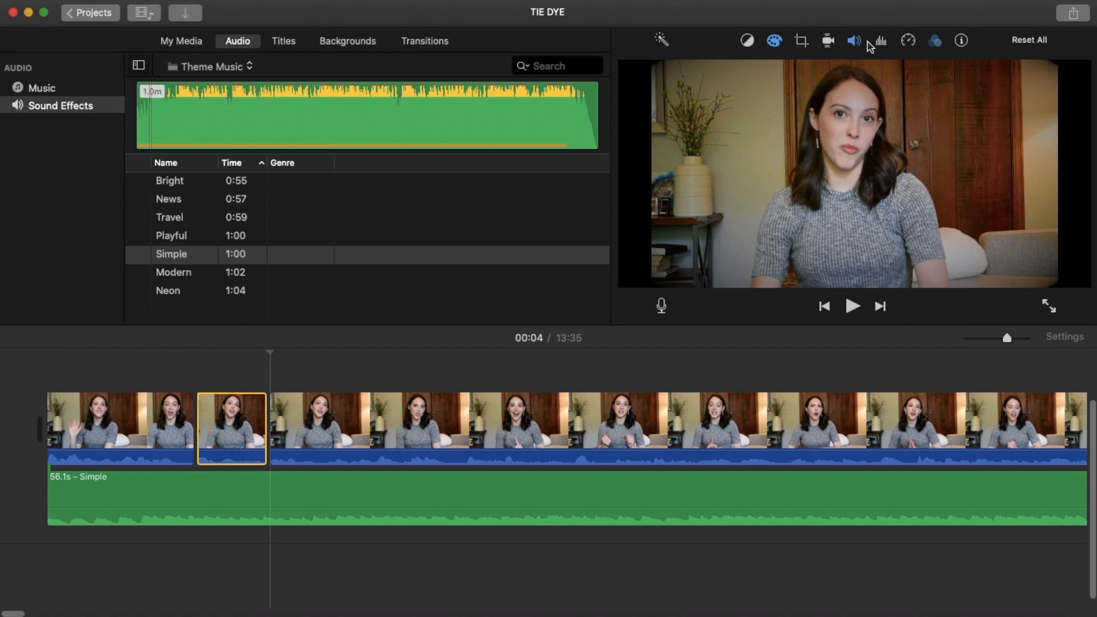
Apply Crop to Fill on the short middle intro piece and play through the cut to check the punch-in.
left_click(800, 40)
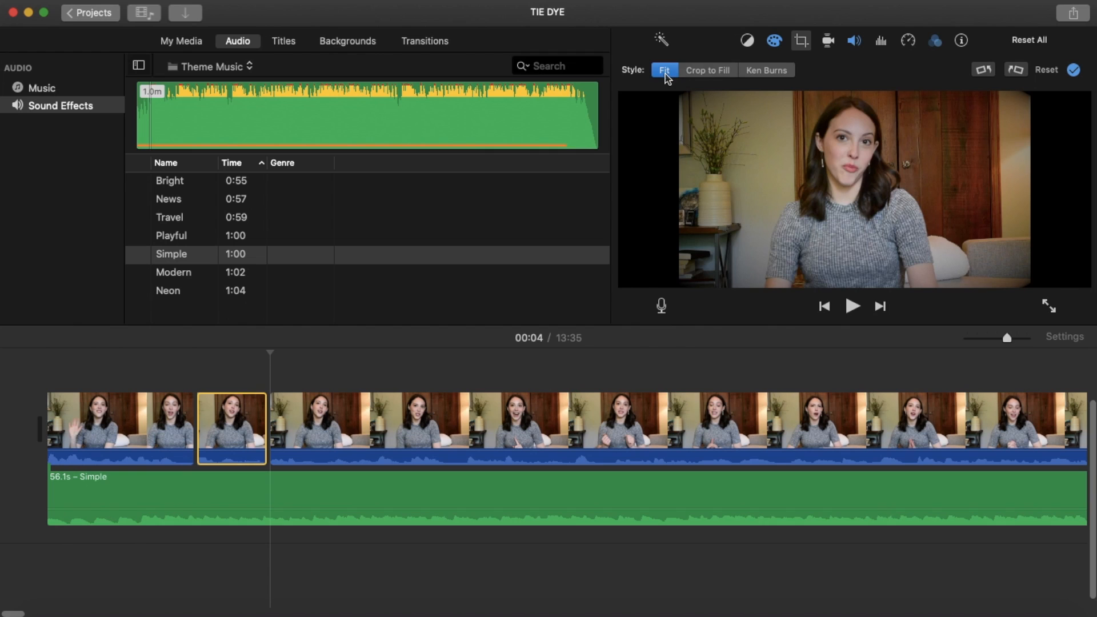
left_click(706, 70)
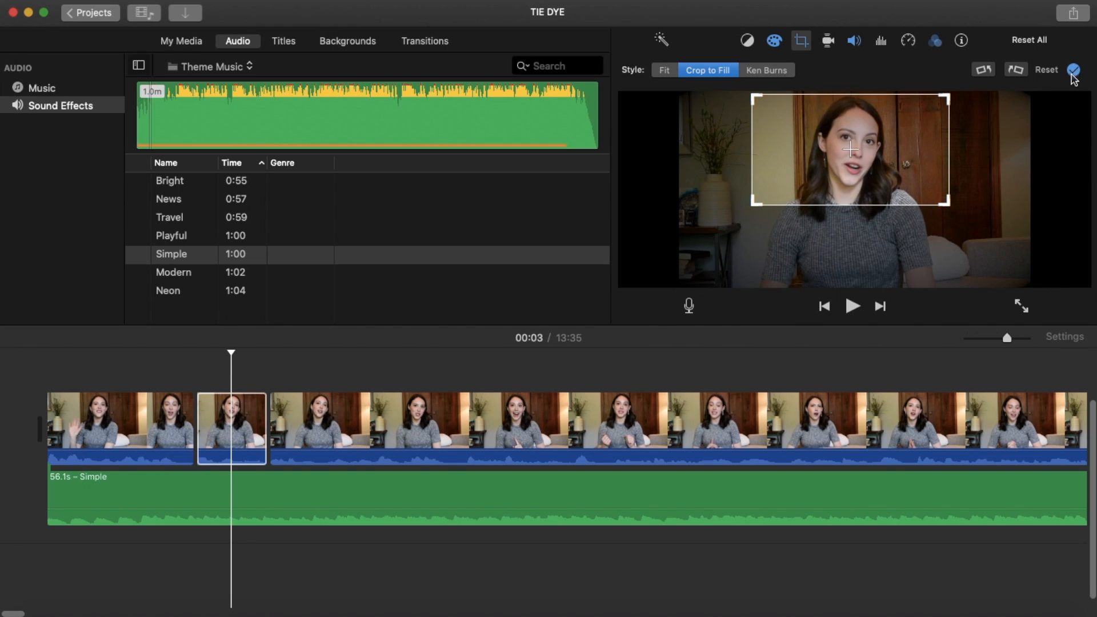
left_click(1073, 71)
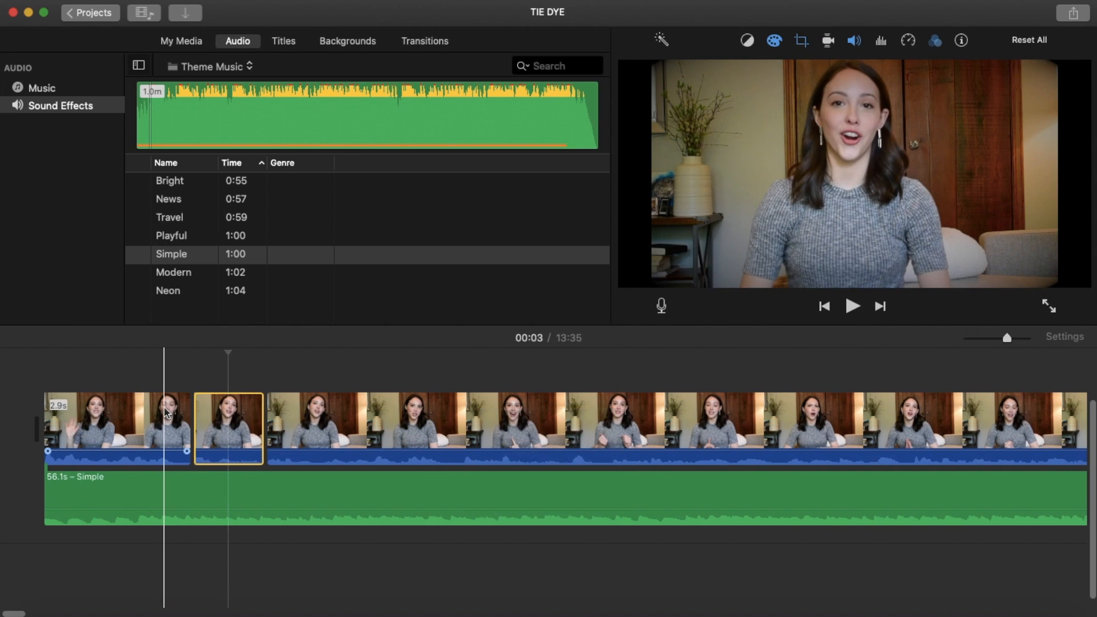
left_click(852, 306)
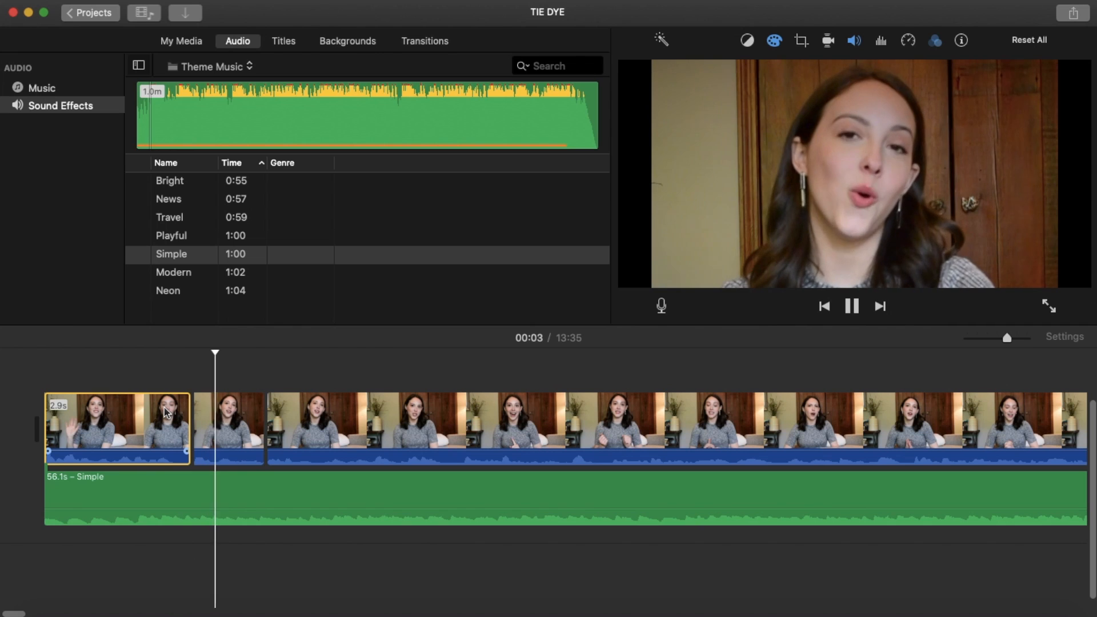
left_click(852, 307)
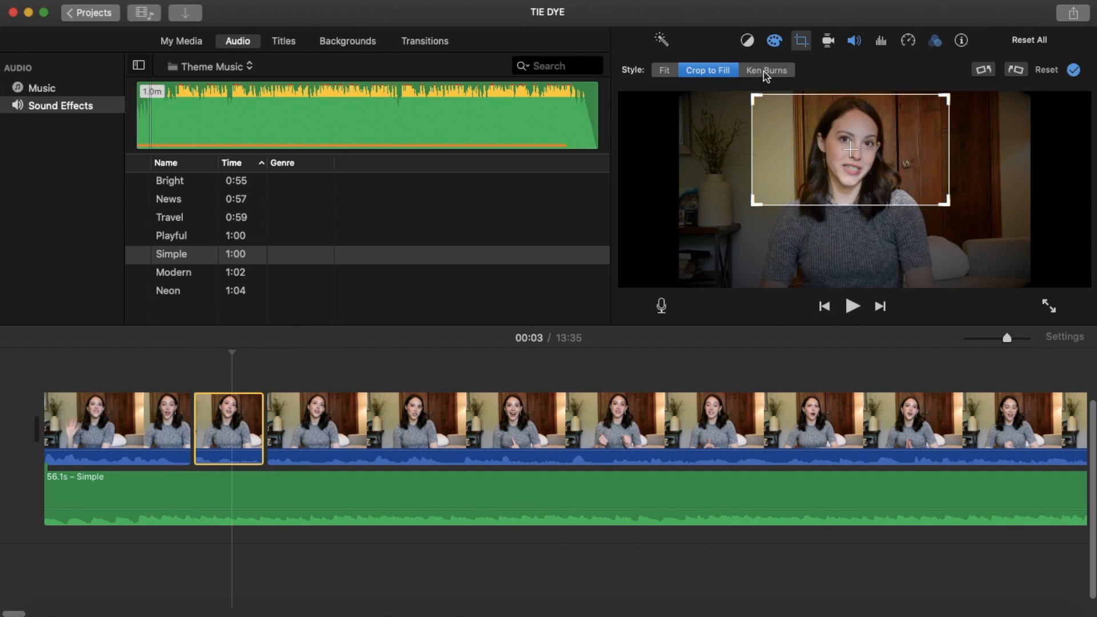
Switch to a Ken Burns zoom from the full frame to a slightly tighter frame on the speaker.
left_click(765, 70)
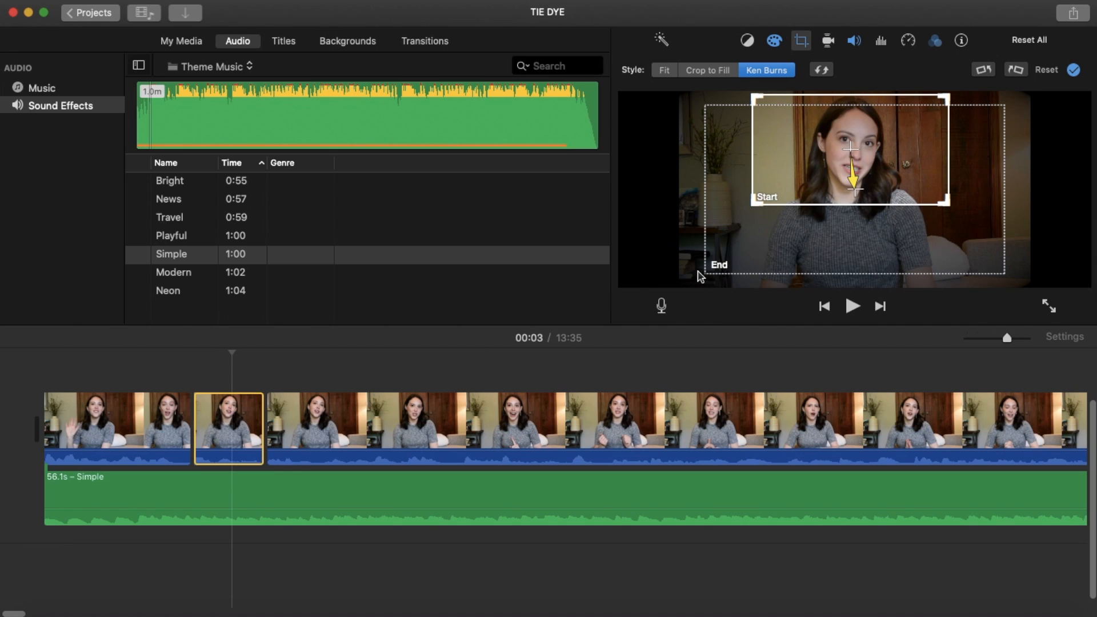
mouse_move(755, 226)
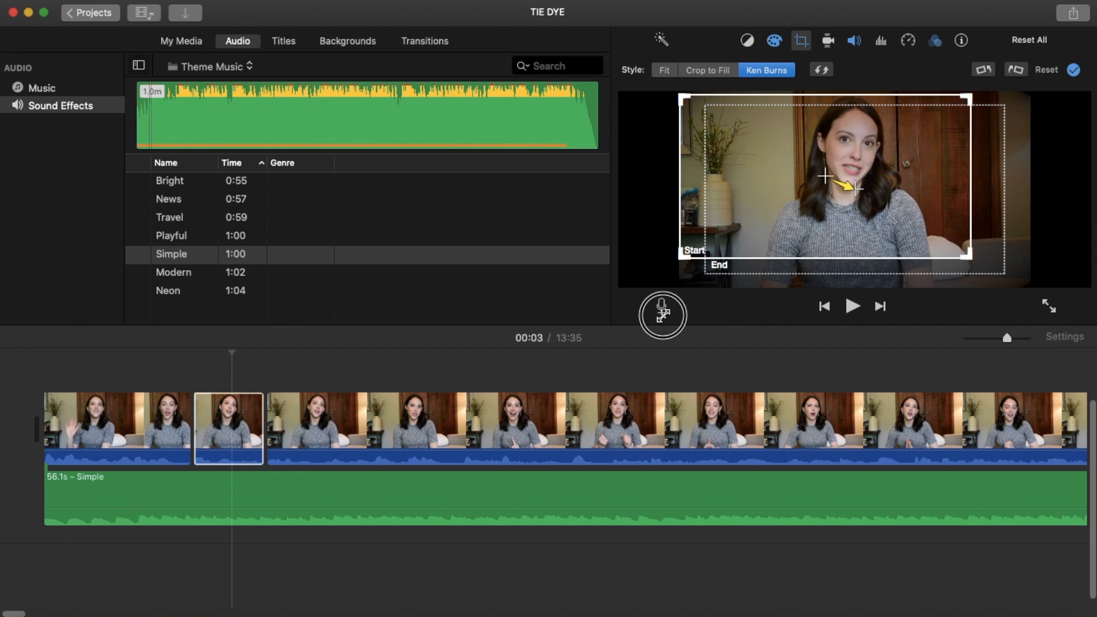
left_click_drag(826, 176, 1001, 258)
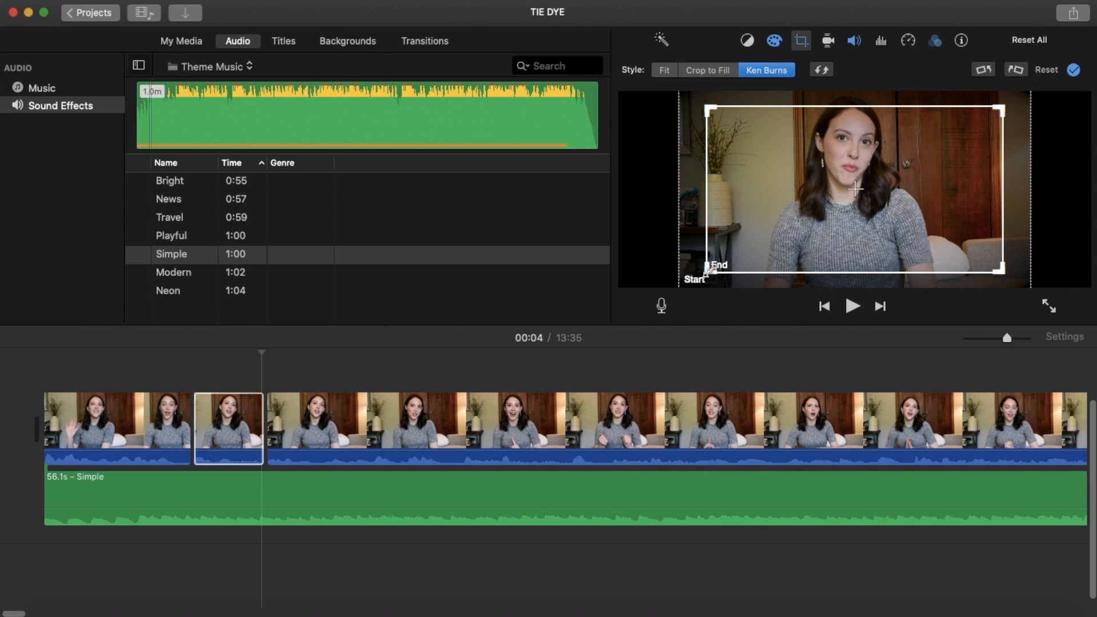
left_click_drag(708, 264, 855, 145)
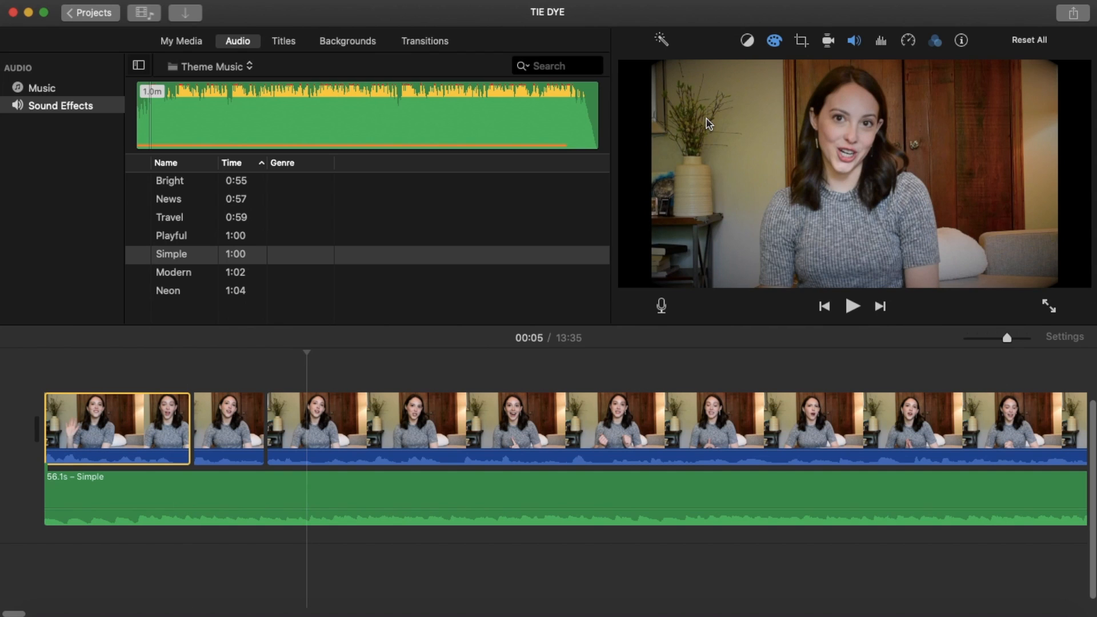
left_click(800, 40)
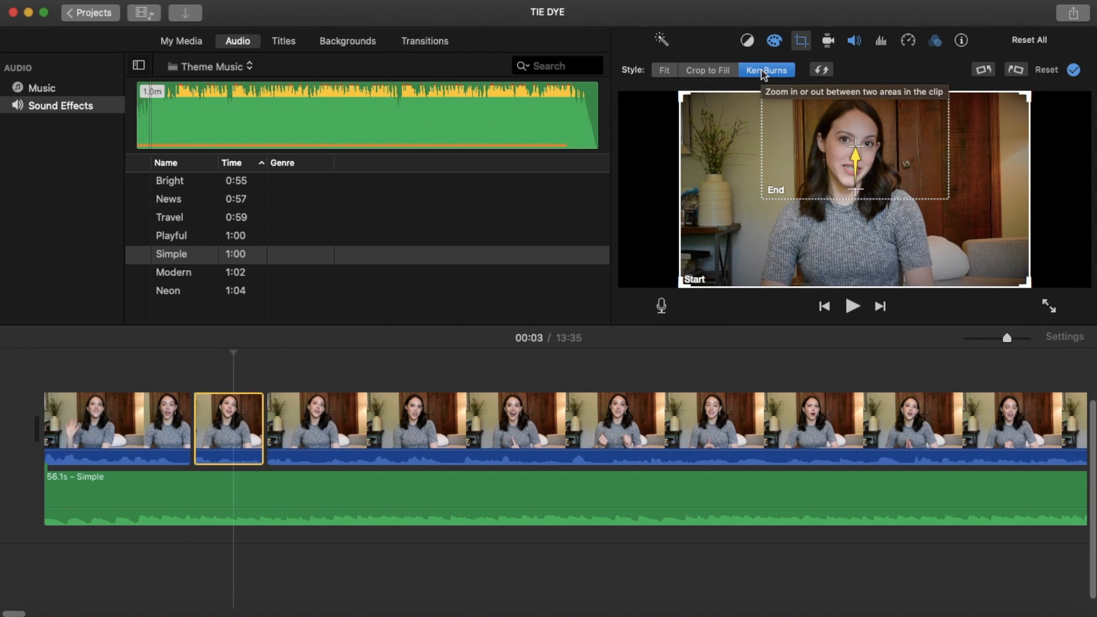
left_click(663, 70)
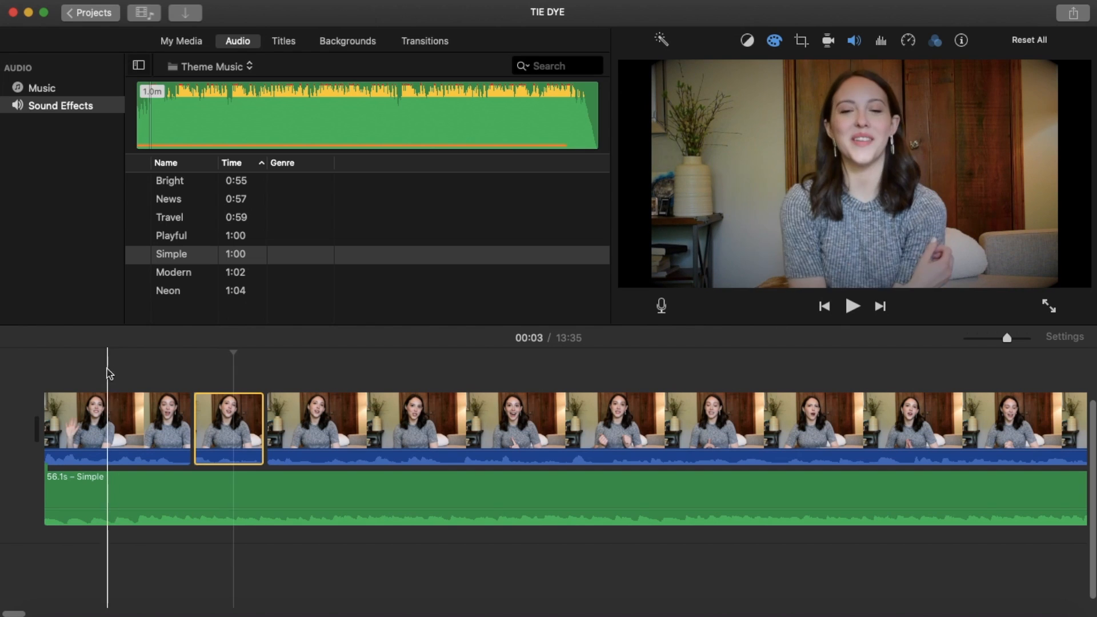
left_click(851, 307)
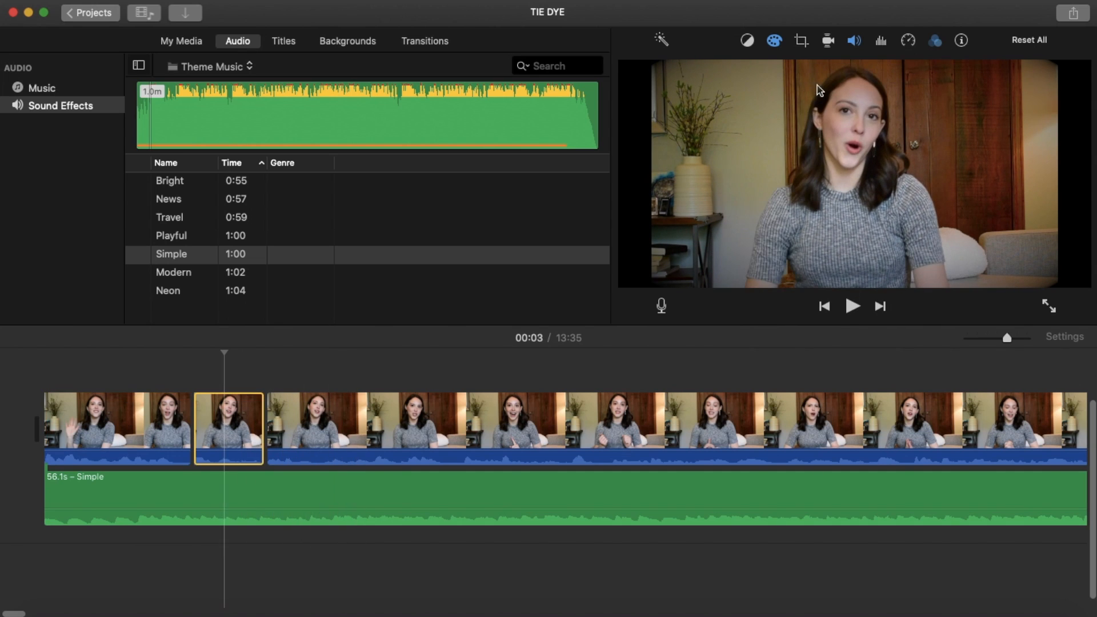
mouse_move(941, 51)
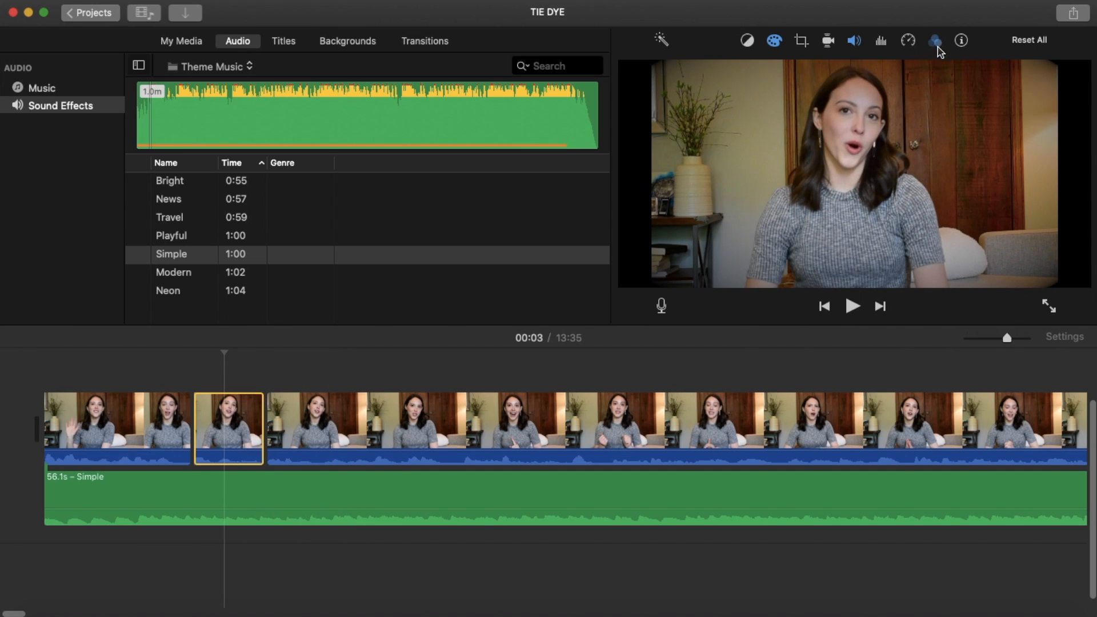
mouse_move(936, 41)
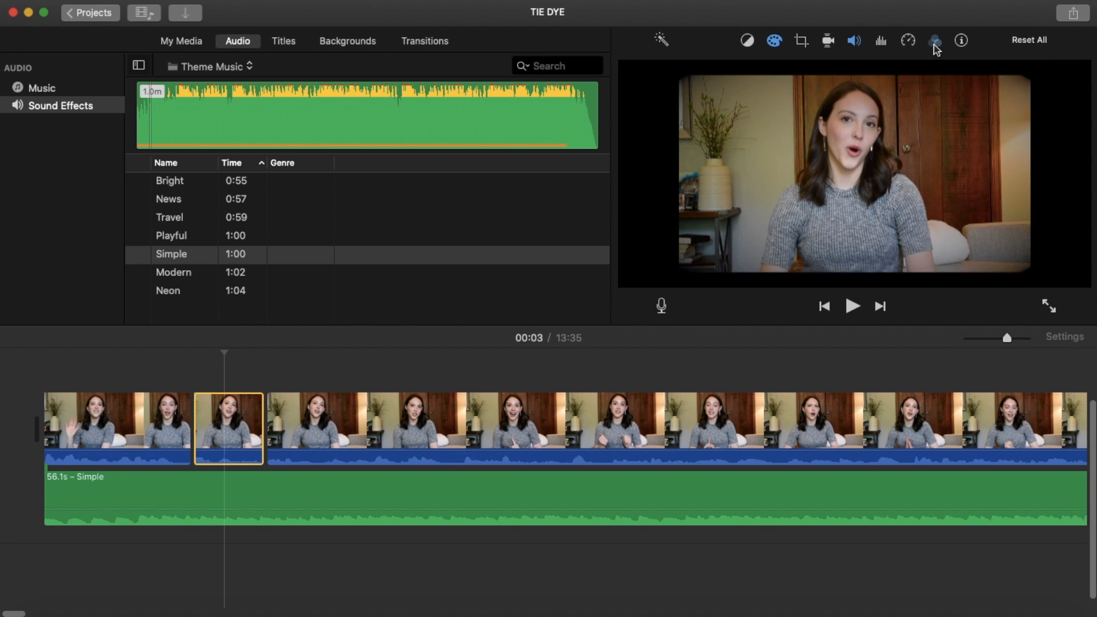
Give the short intro piece the Vignette clip filter, browse the audio effects and cancel without choosing one.
left_click(933, 40)
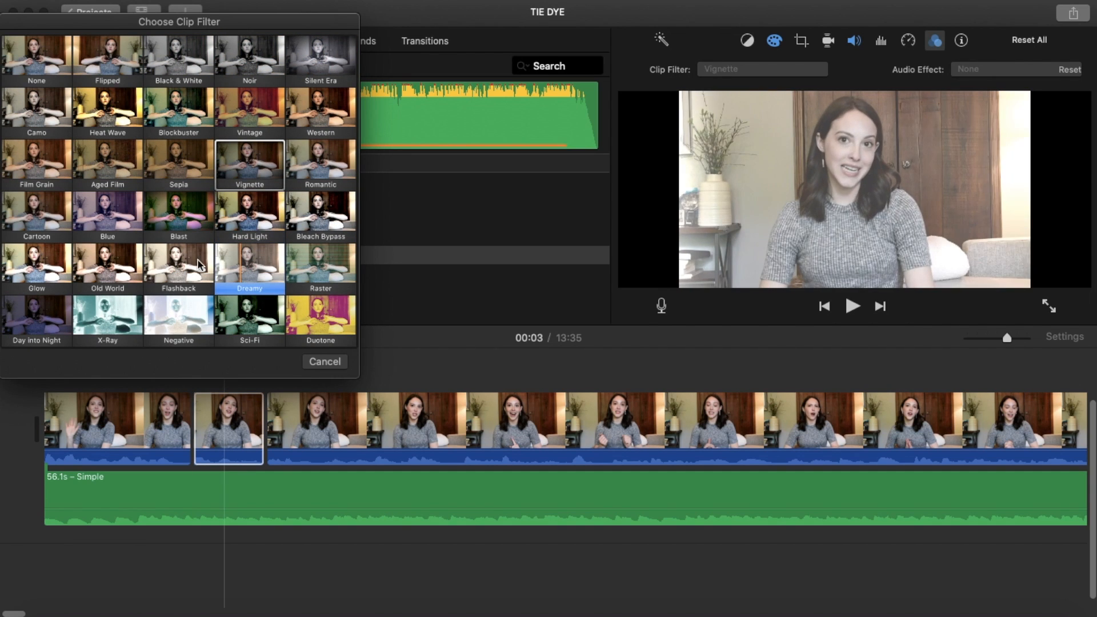
left_click(179, 319)
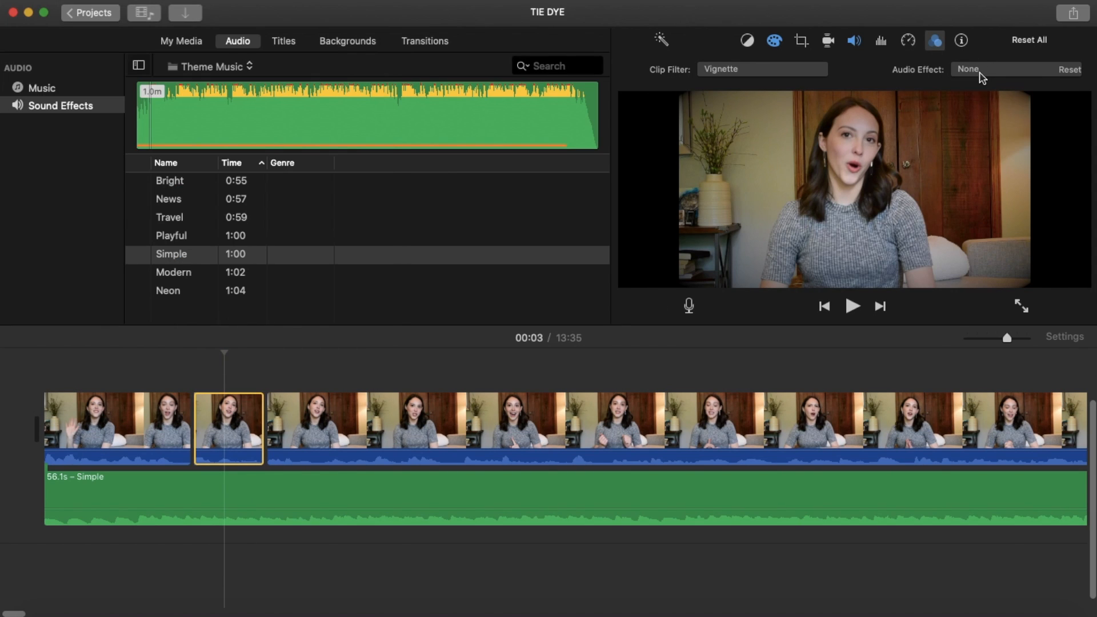
left_click(970, 69)
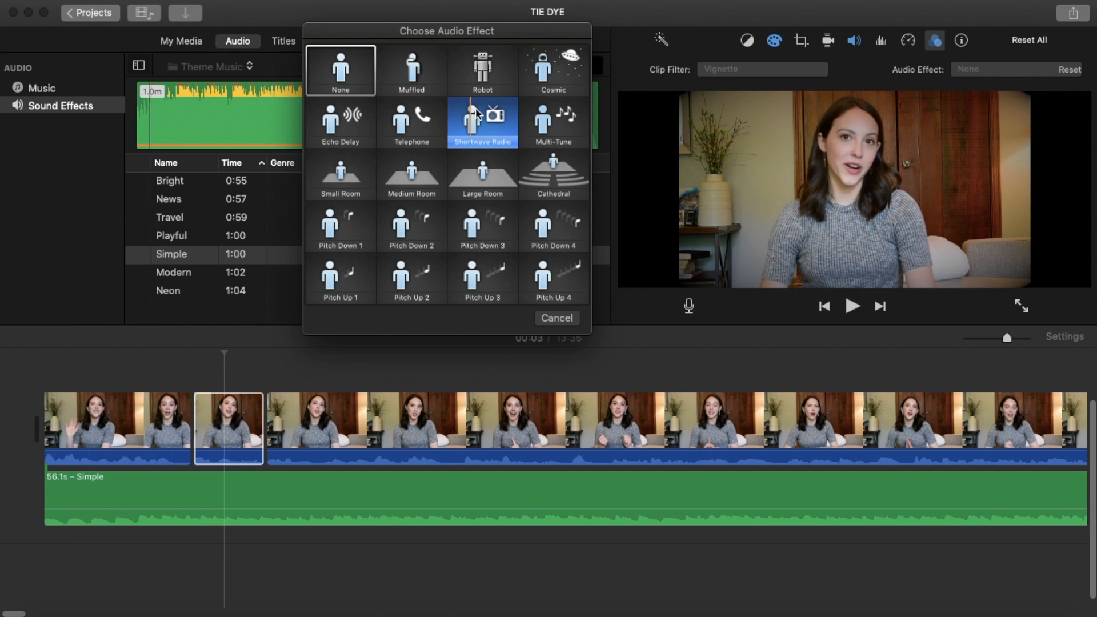
left_click(557, 318)
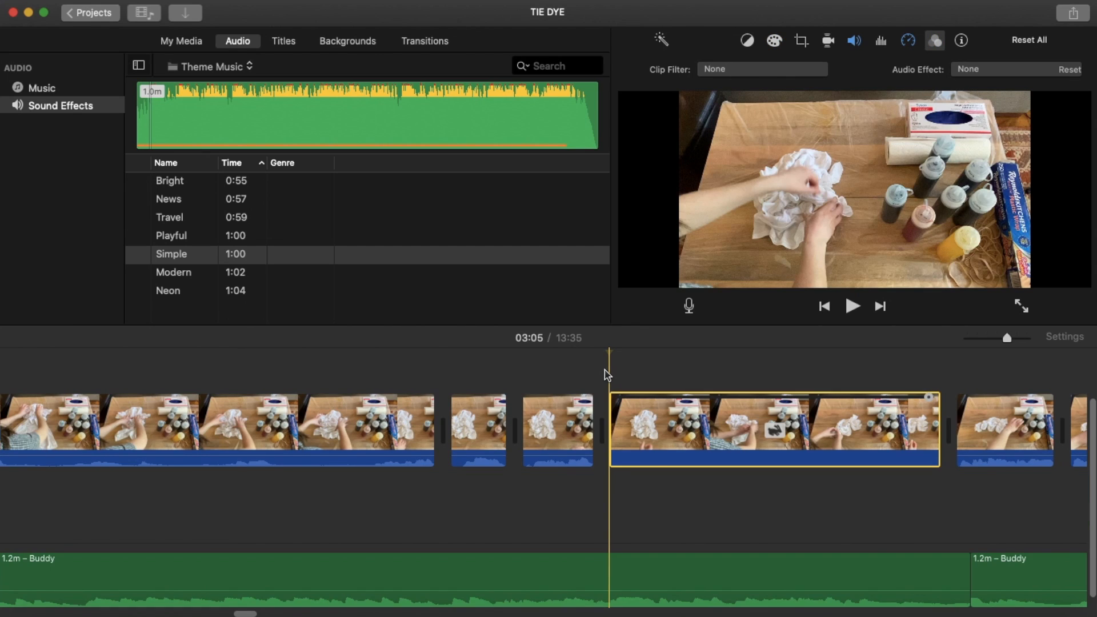
mouse_move(610, 401)
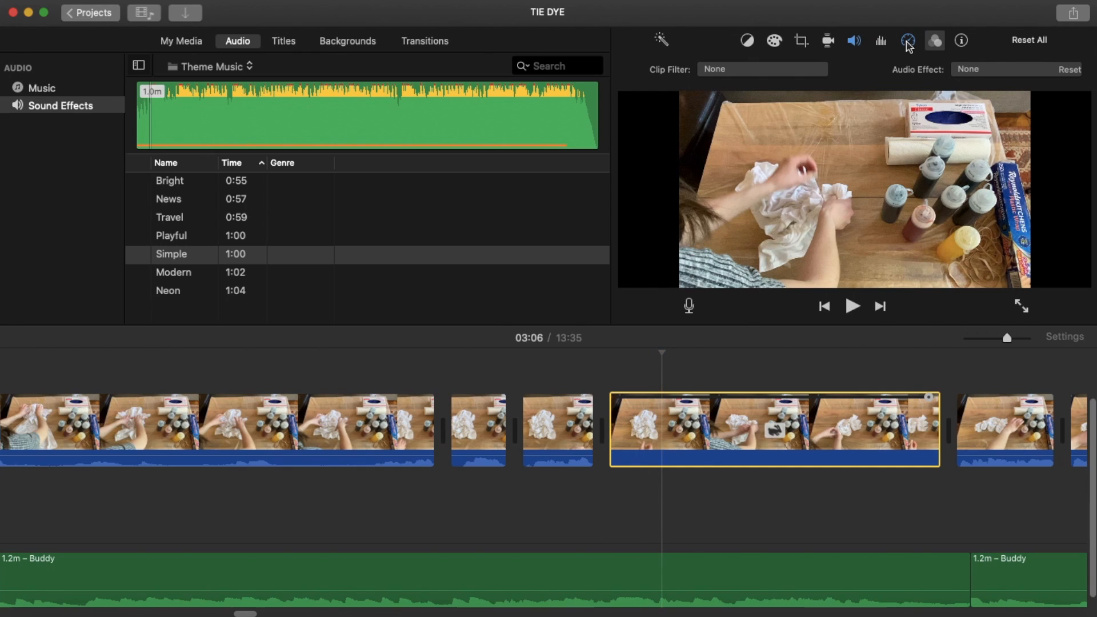
Set the shirt-folding clip to Fast speed and stretch its handle to a custom speed near 391%.
left_click(909, 40)
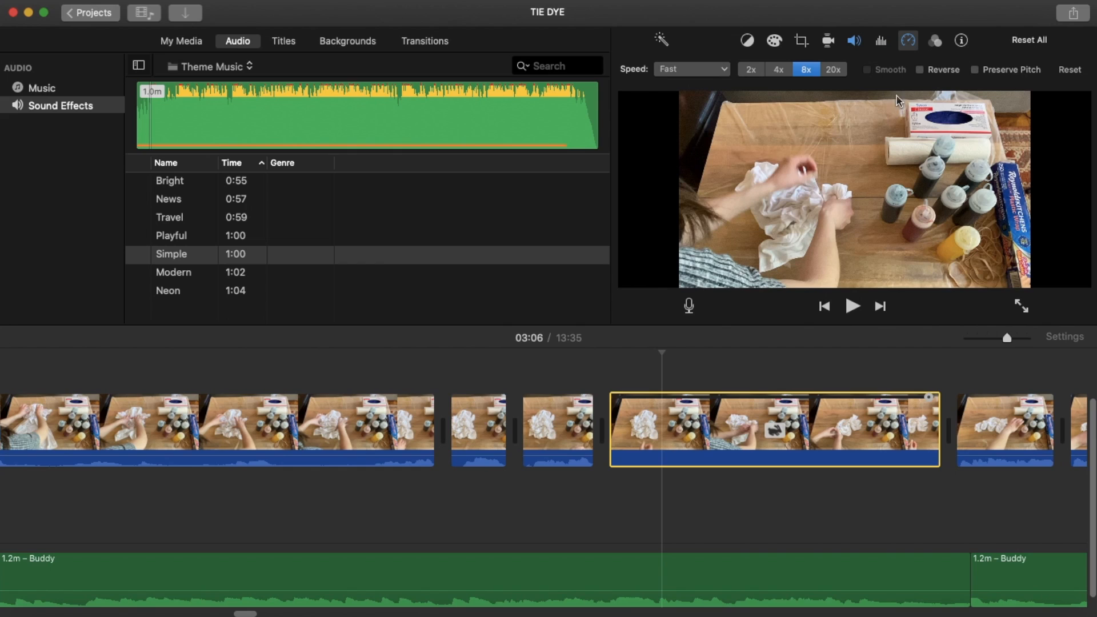
left_click(690, 69)
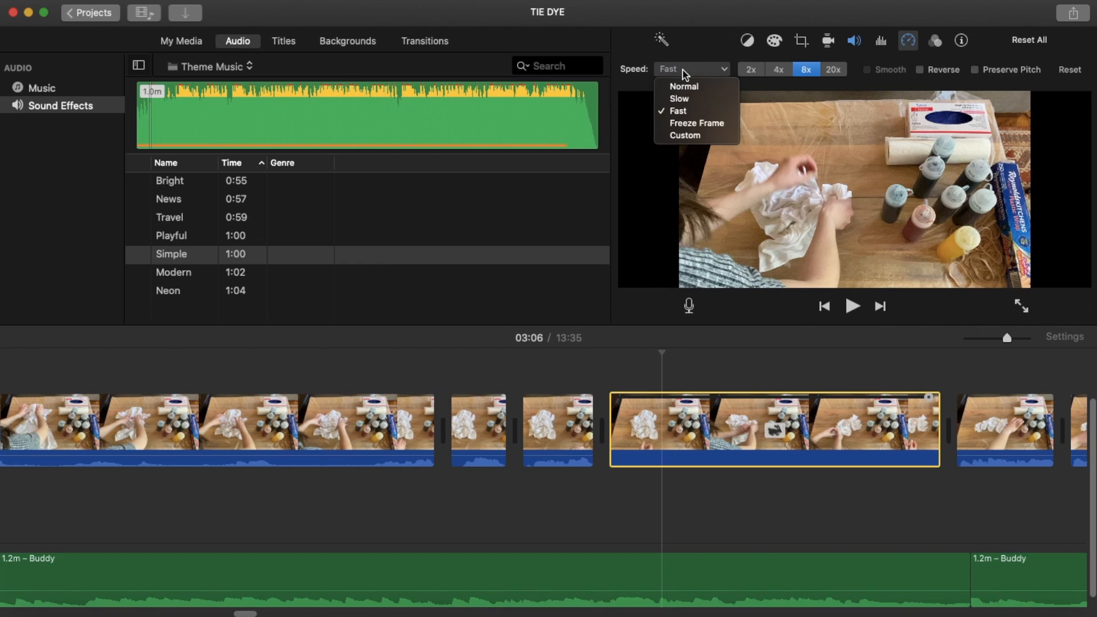
mouse_move(682, 85)
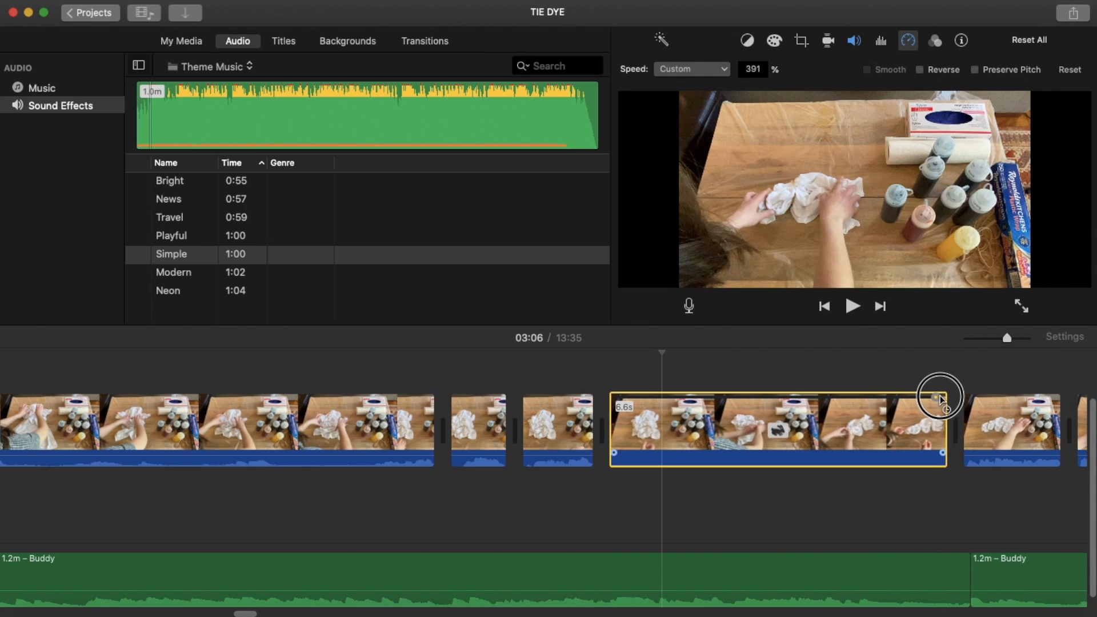
left_click_drag(940, 397, 948, 398)
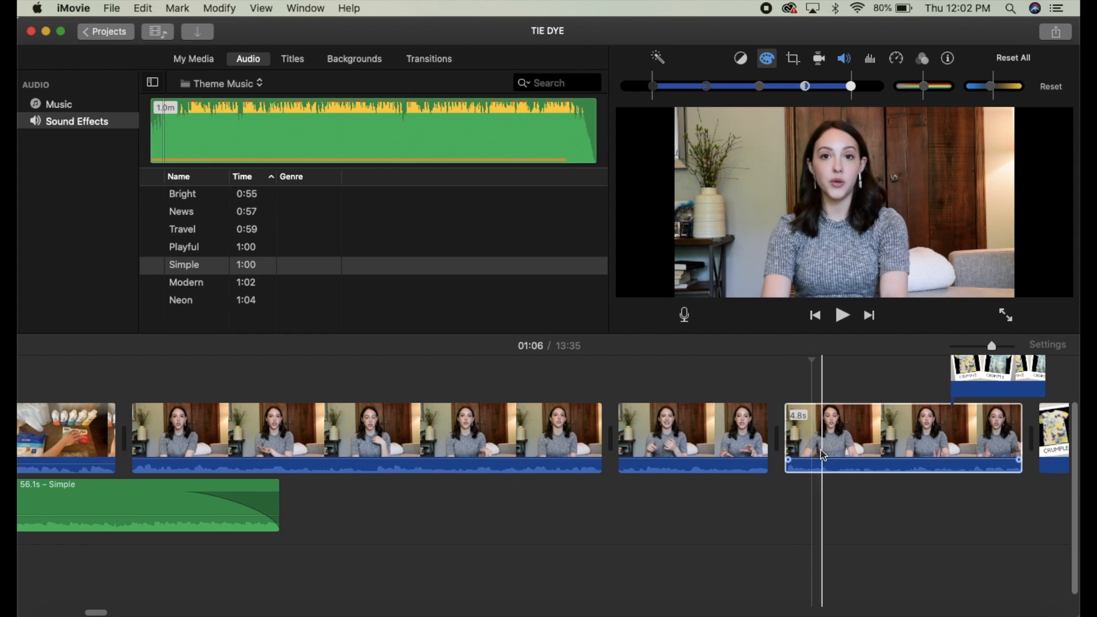
Colour-correct the short talking clip, shifting its midtone brightness and colour temperature.
left_click(693, 438)
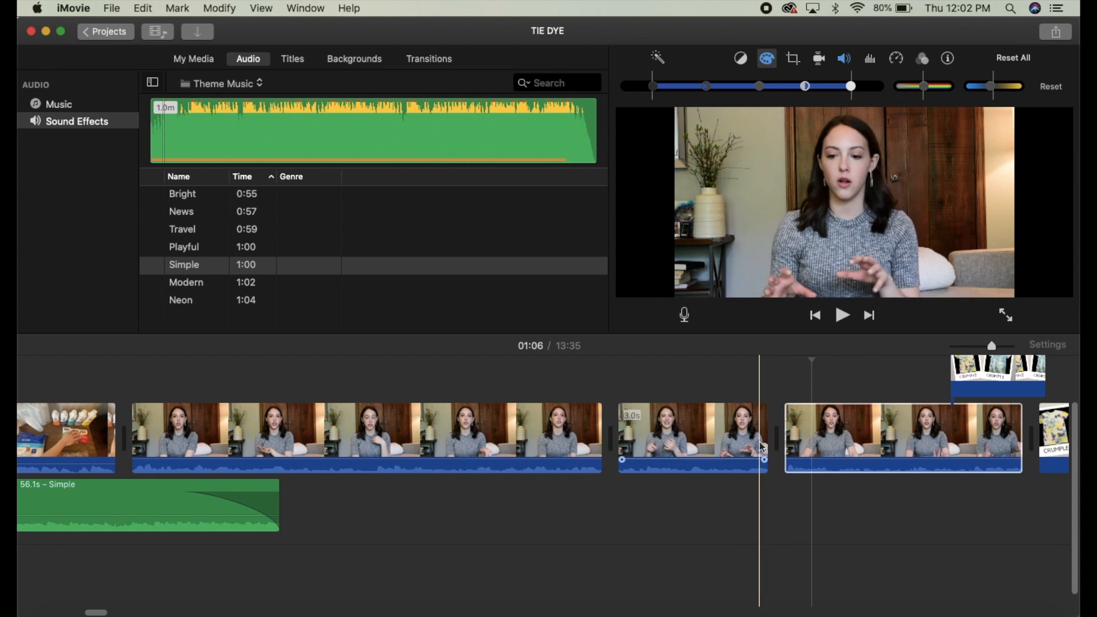
mouse_move(761, 448)
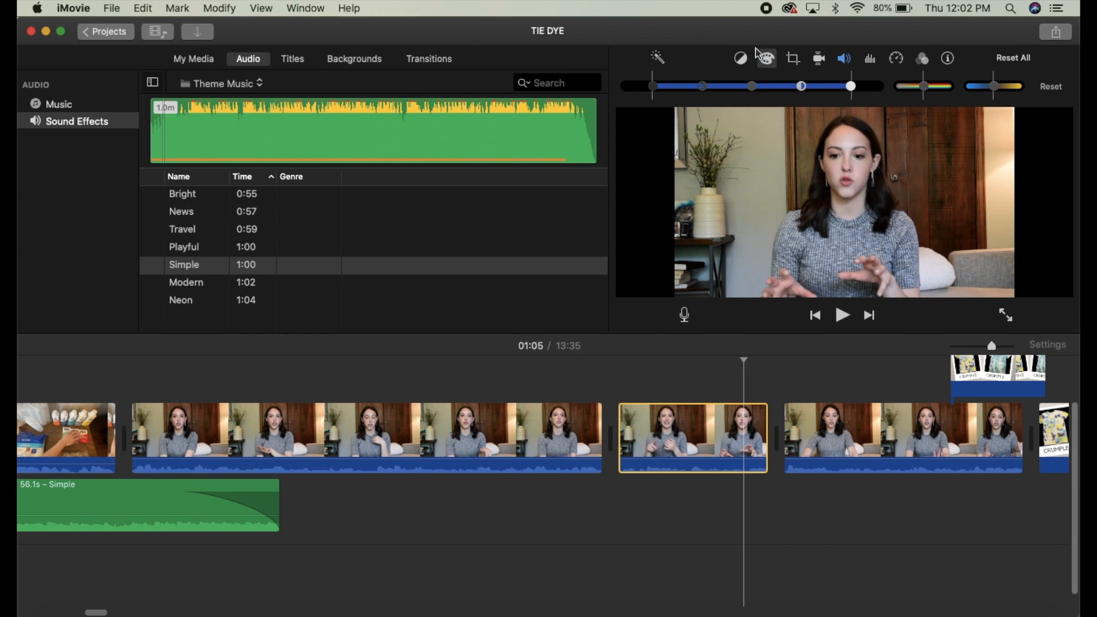
mouse_move(767, 58)
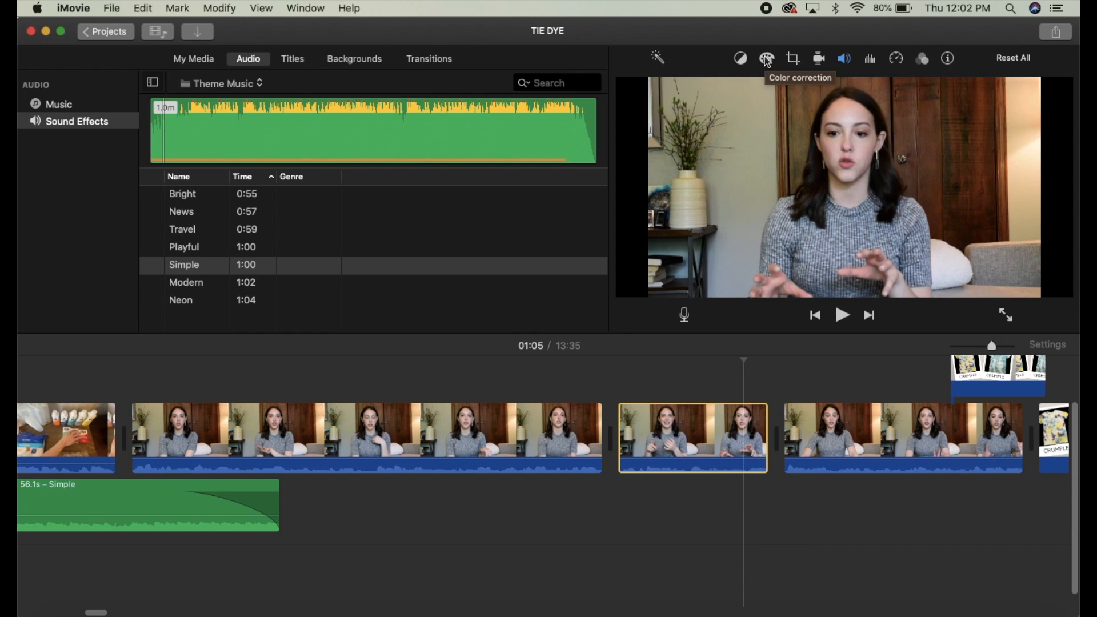
left_click(767, 58)
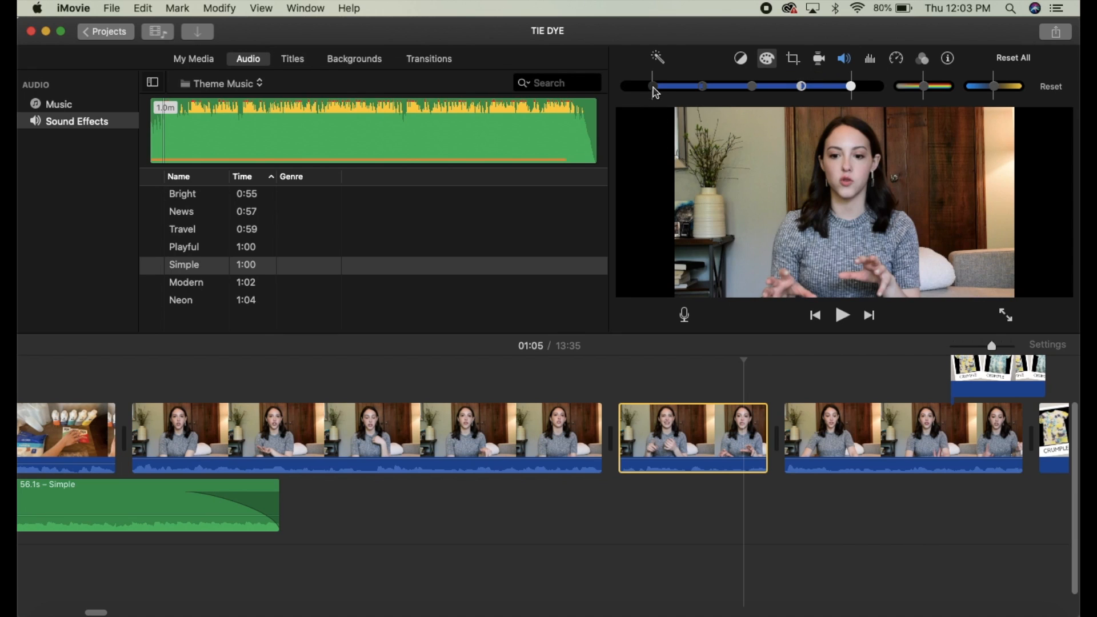
mouse_move(654, 89)
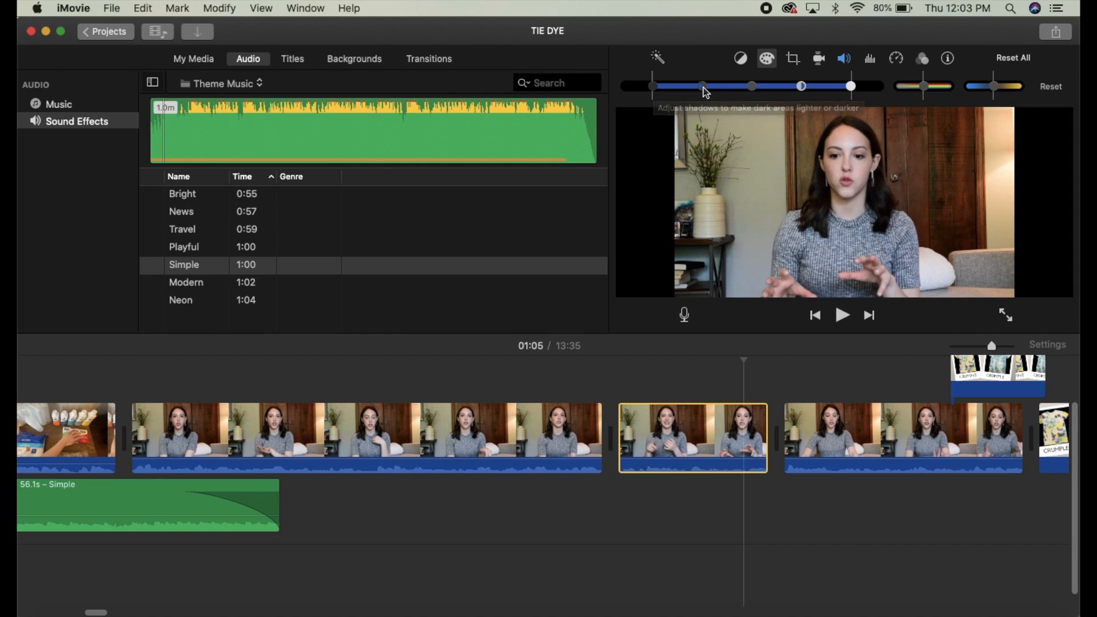
mouse_move(752, 93)
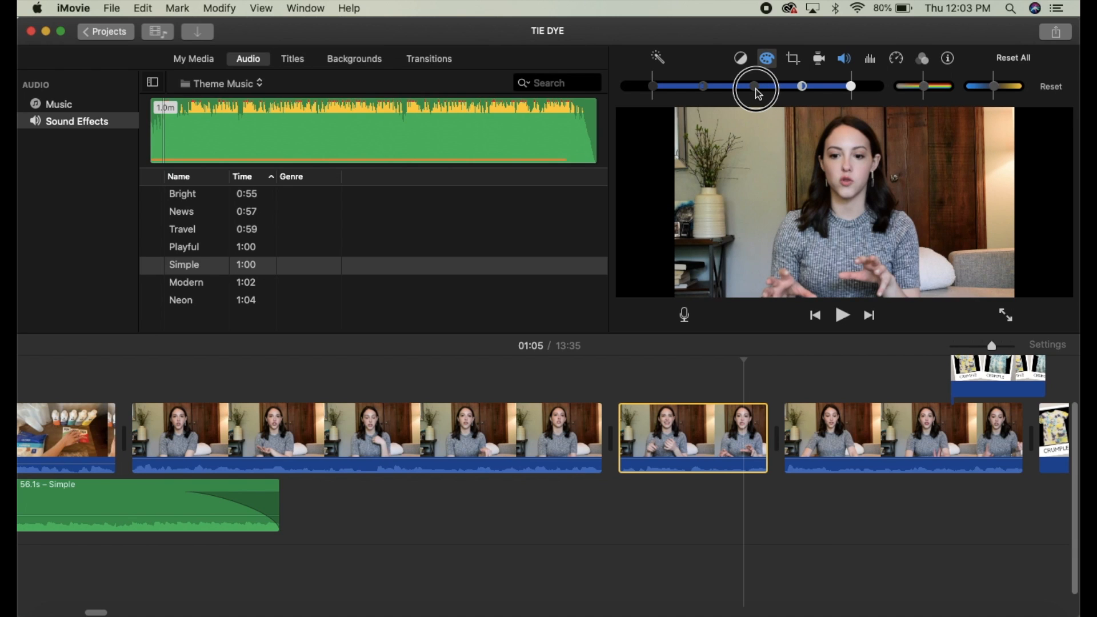
left_click_drag(752, 86, 759, 86)
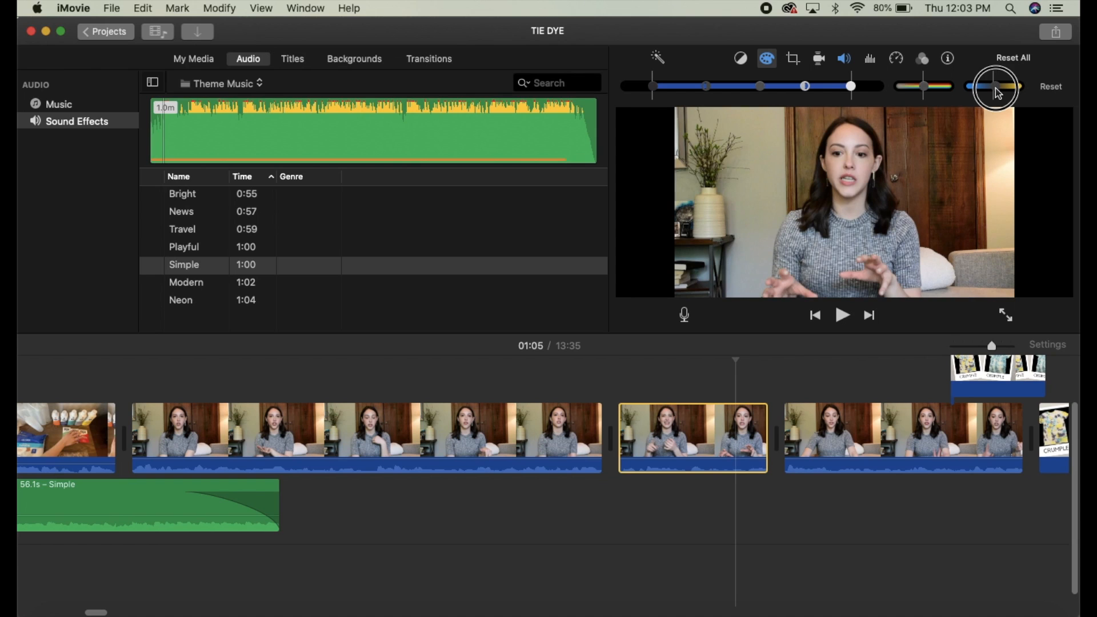
left_click(693, 438)
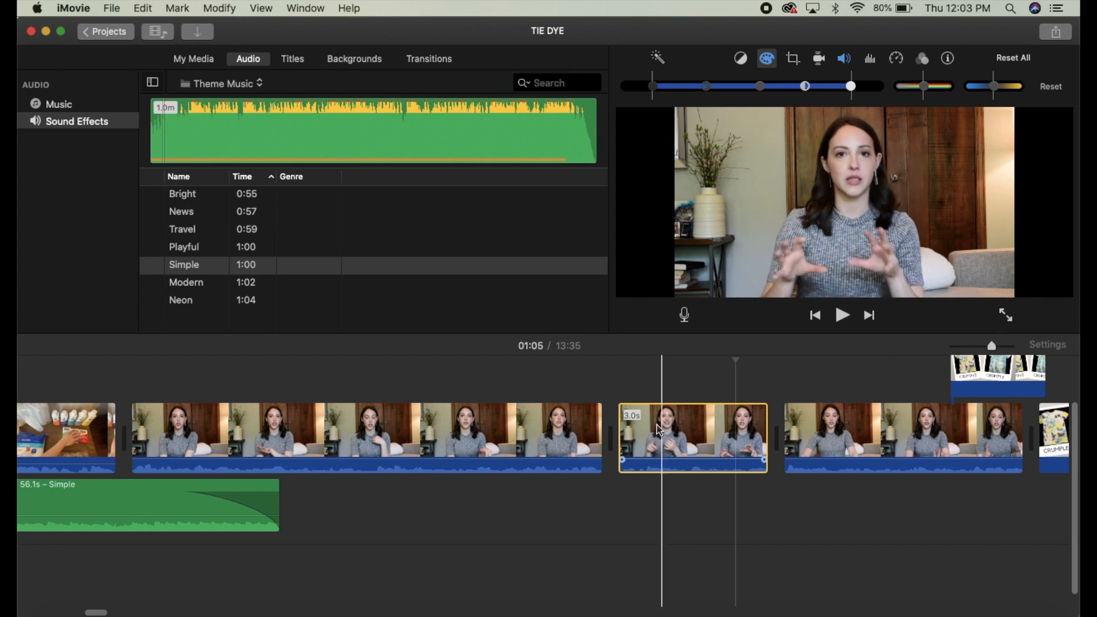
mouse_move(665, 436)
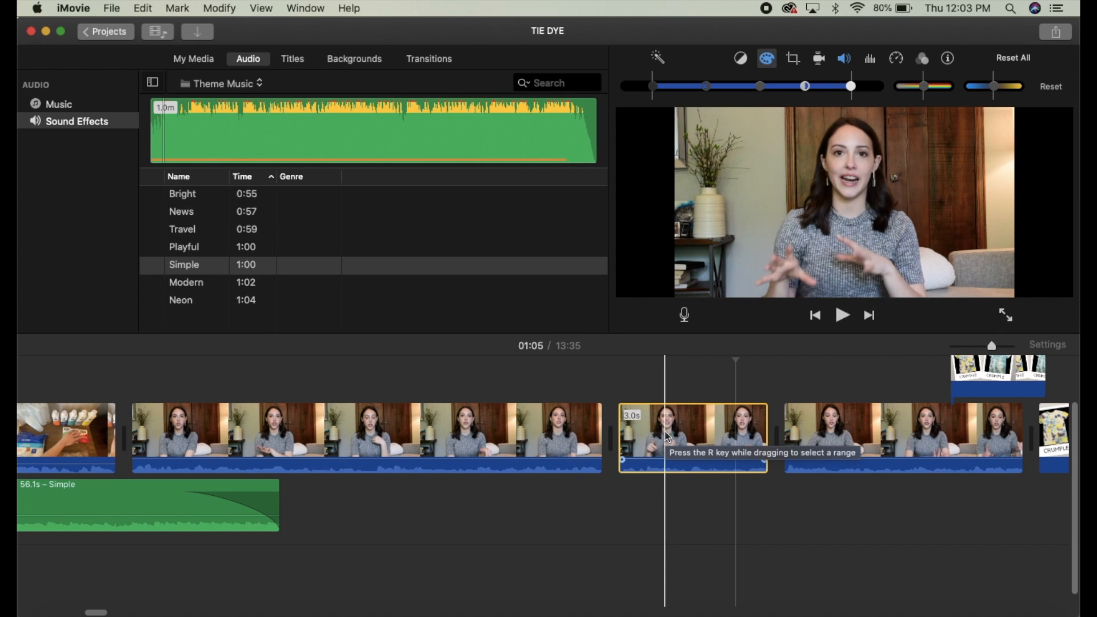
Paste the copied colour correction onto the long first talking clip via Edit > Paste Adjustments.
left_click(142, 8)
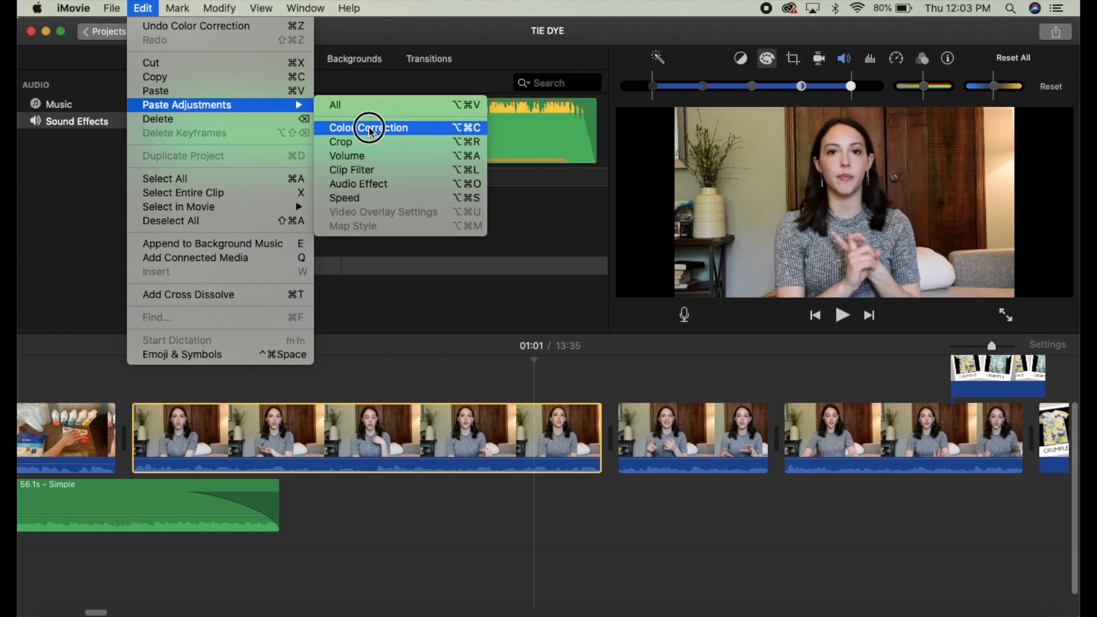
left_click(370, 127)
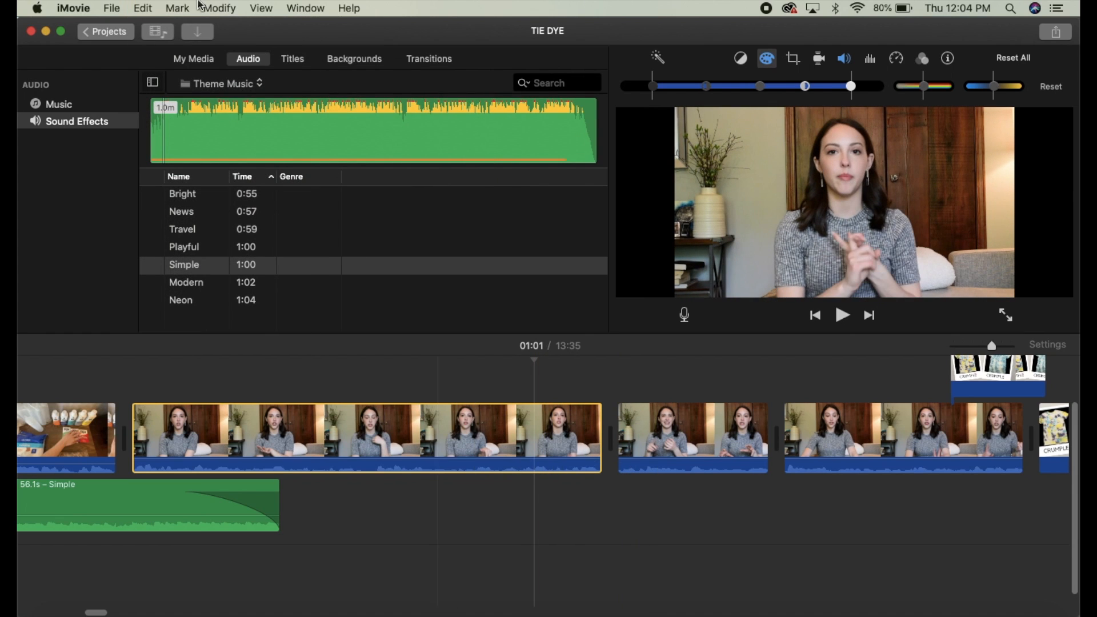
left_click(141, 8)
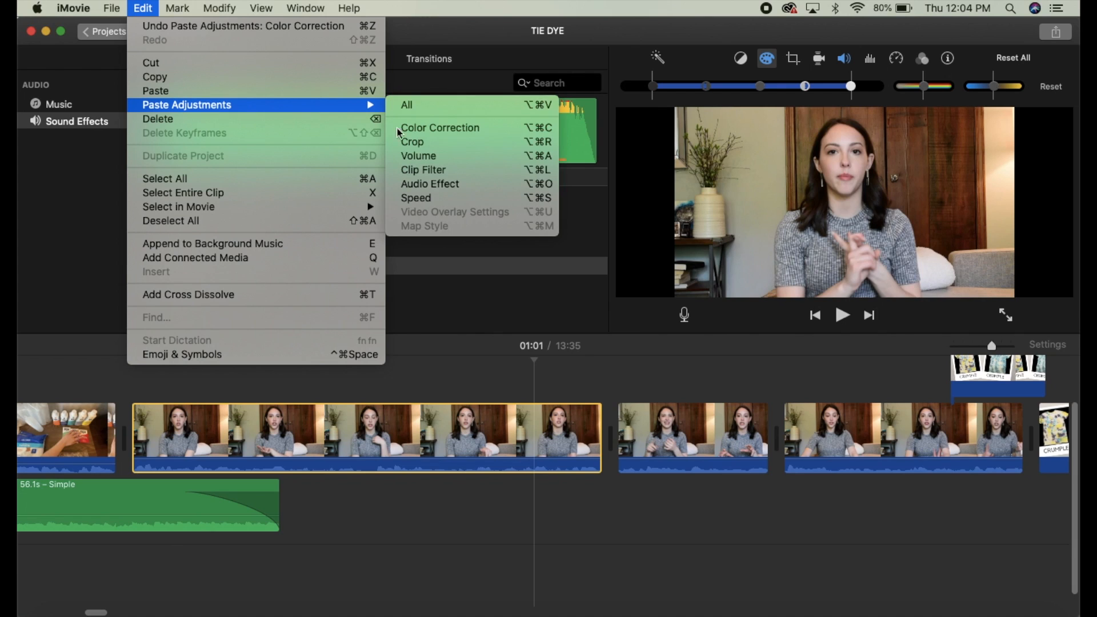
mouse_move(474, 170)
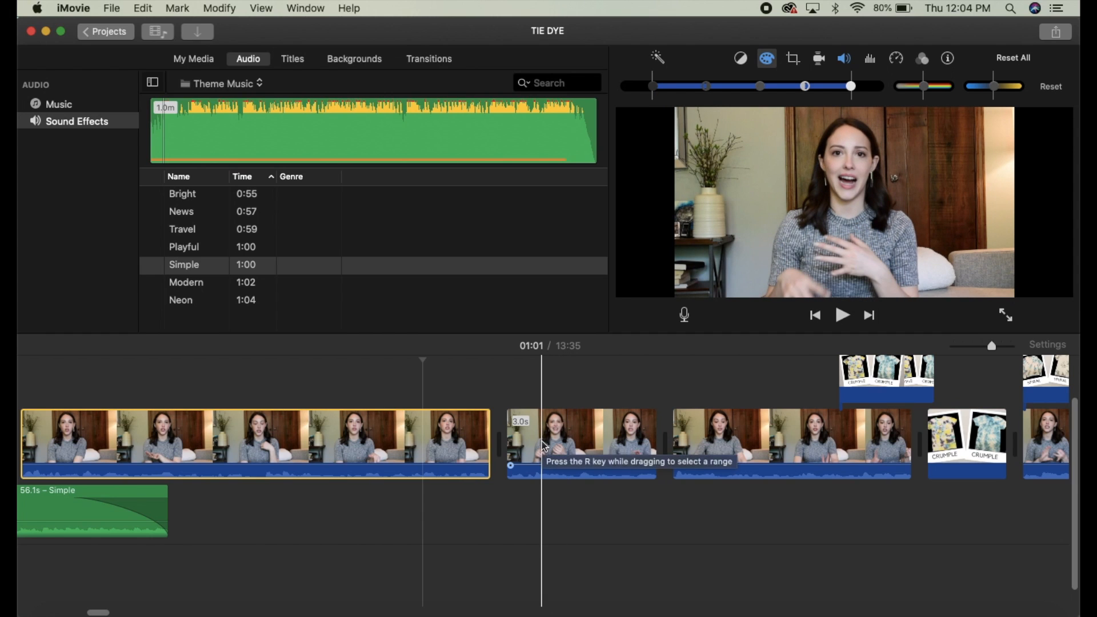
left_click(142, 8)
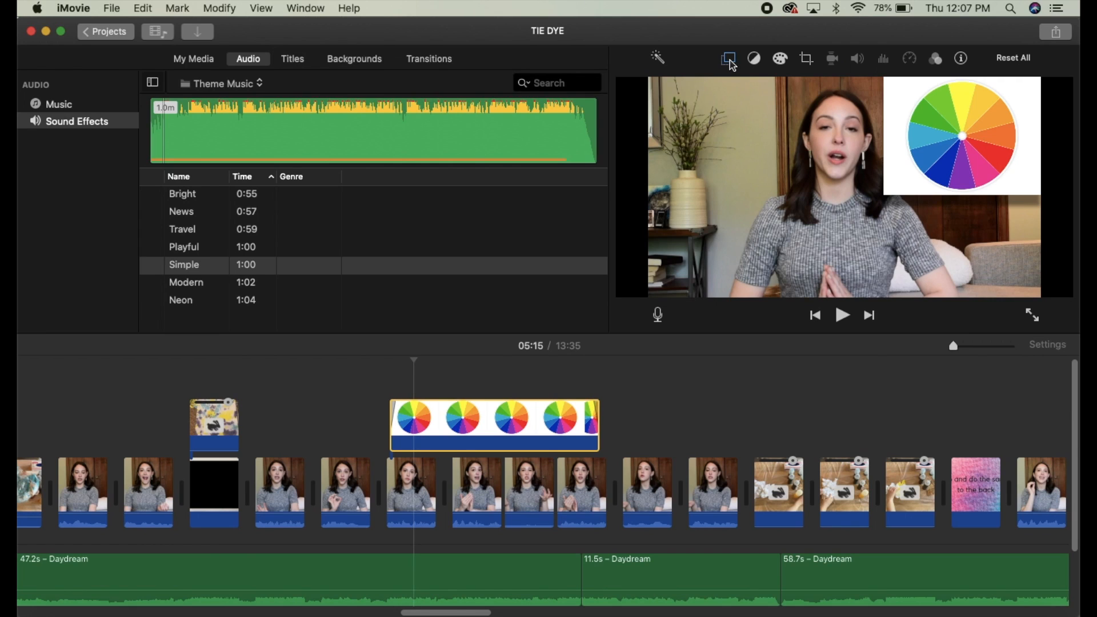
mouse_move(728, 58)
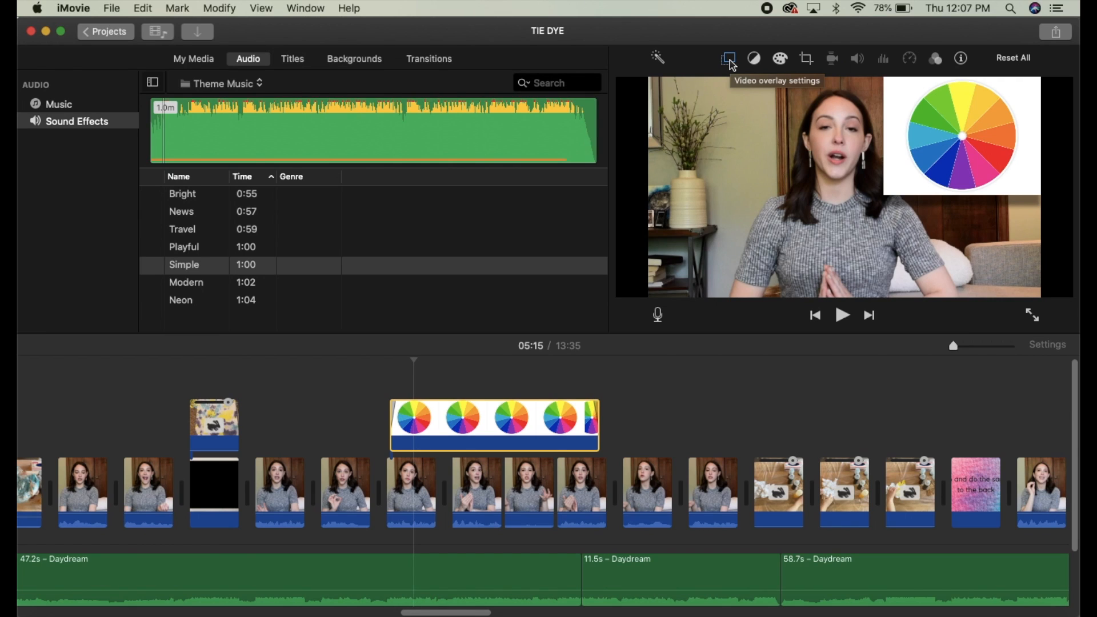
Try the colour wheel overlay as a split screen across the top, then return it to a picture-in-picture inset.
left_click(728, 58)
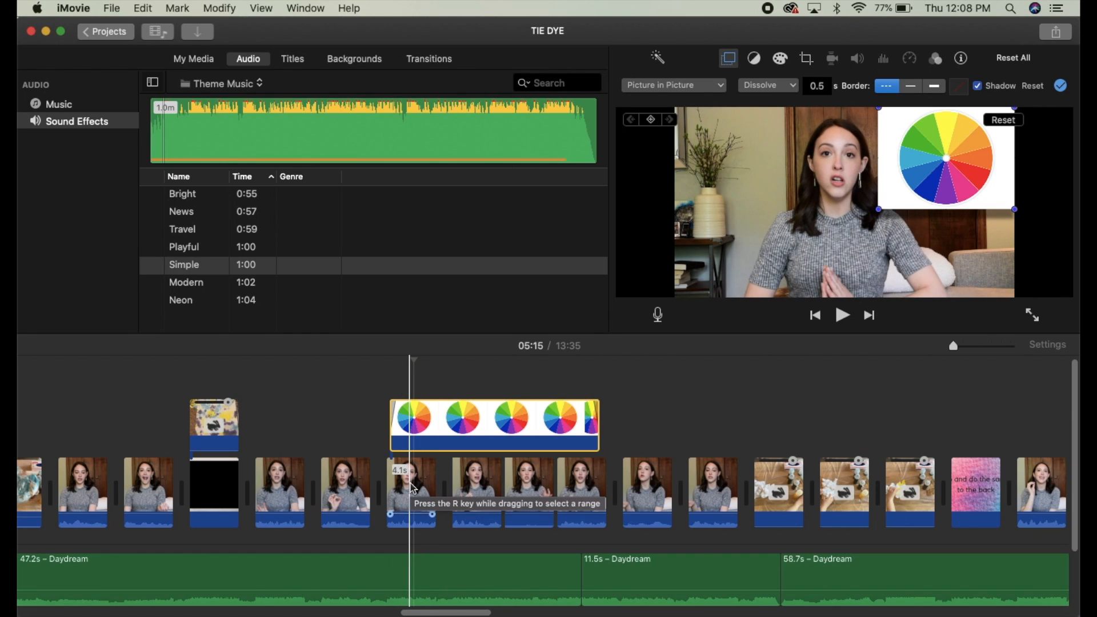
left_click(672, 85)
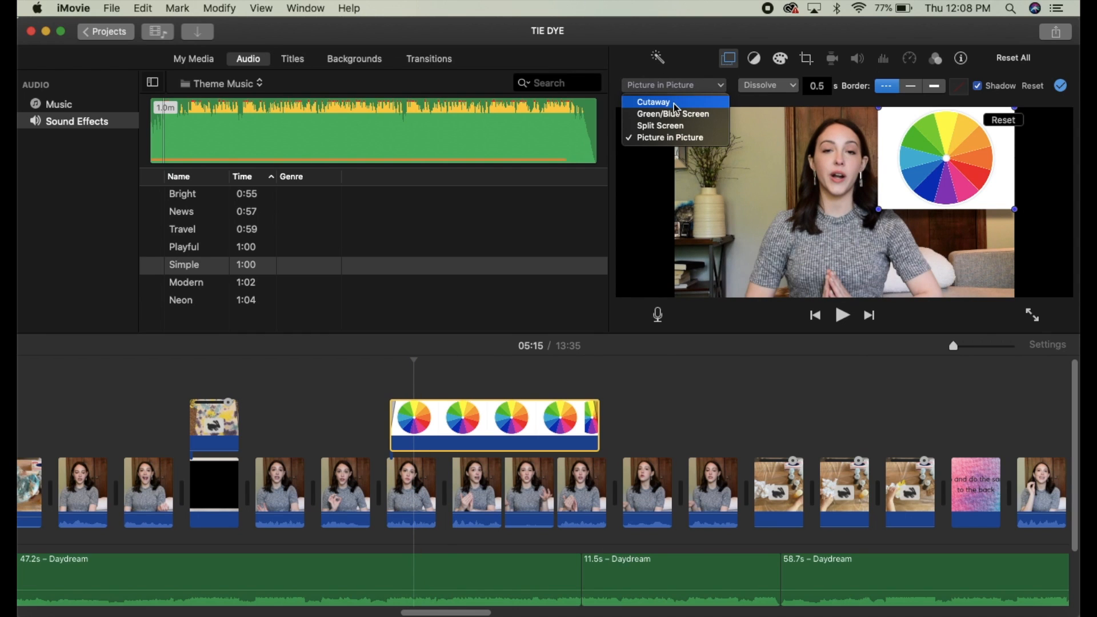
left_click(652, 102)
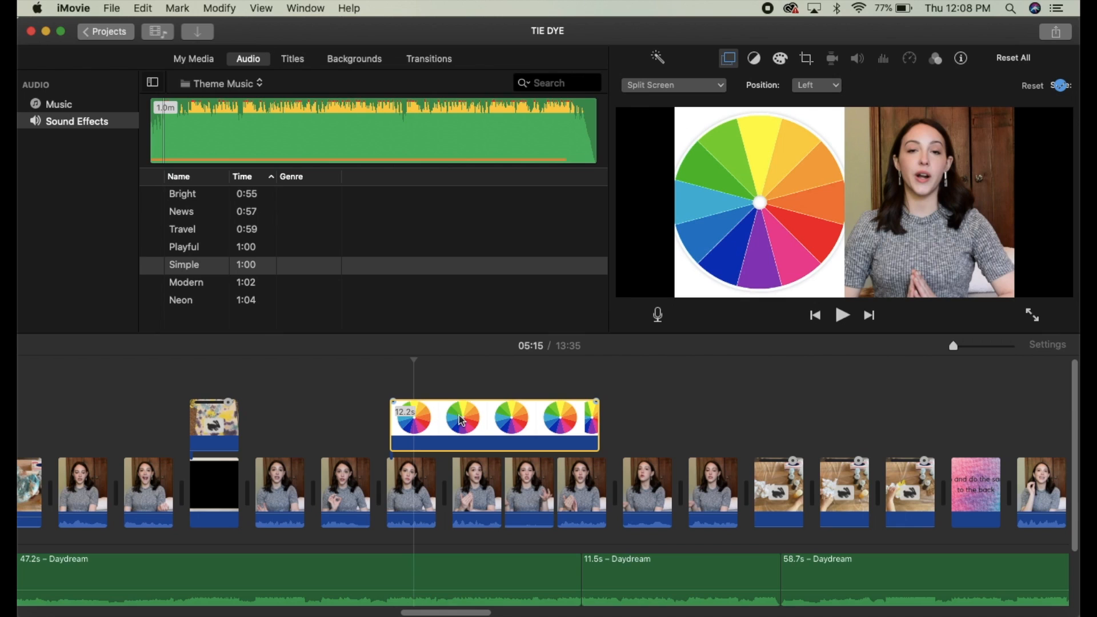
left_click(816, 84)
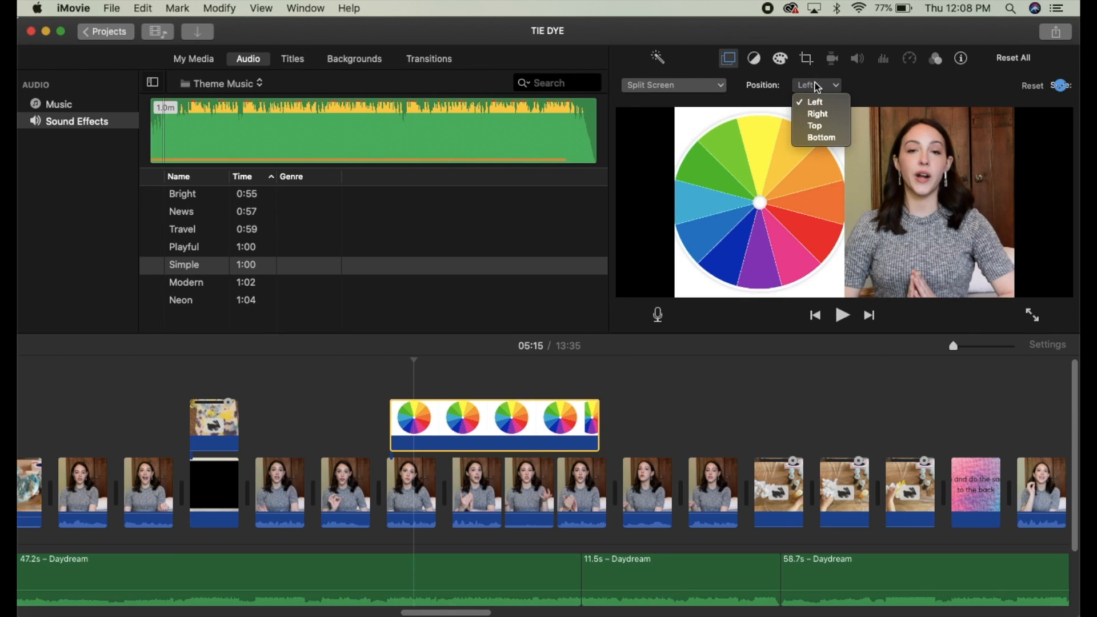
left_click(813, 102)
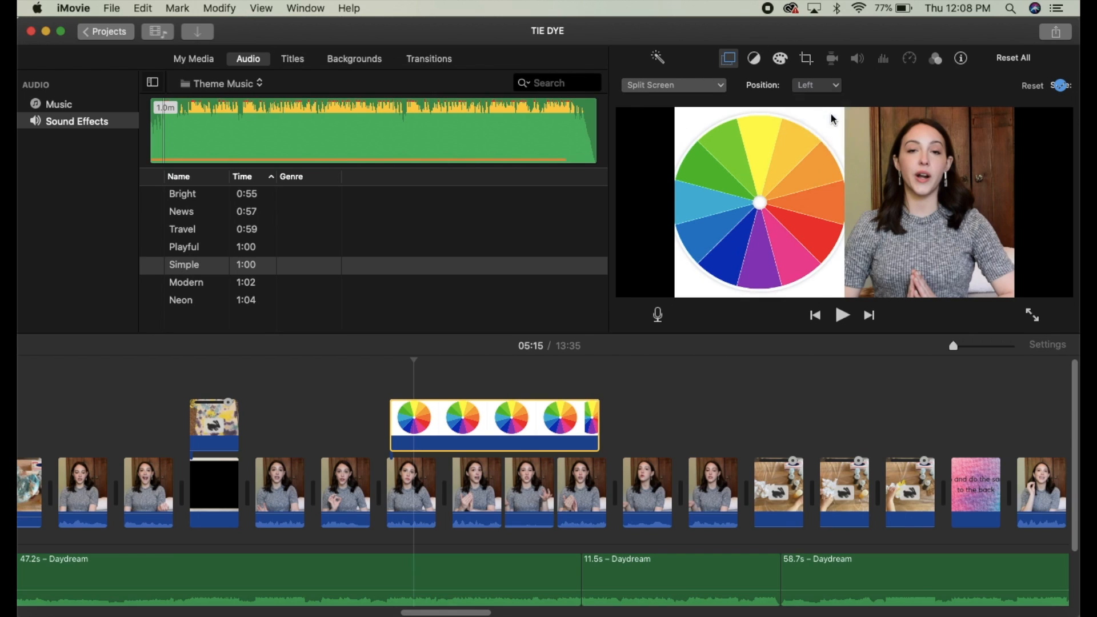
left_click(815, 85)
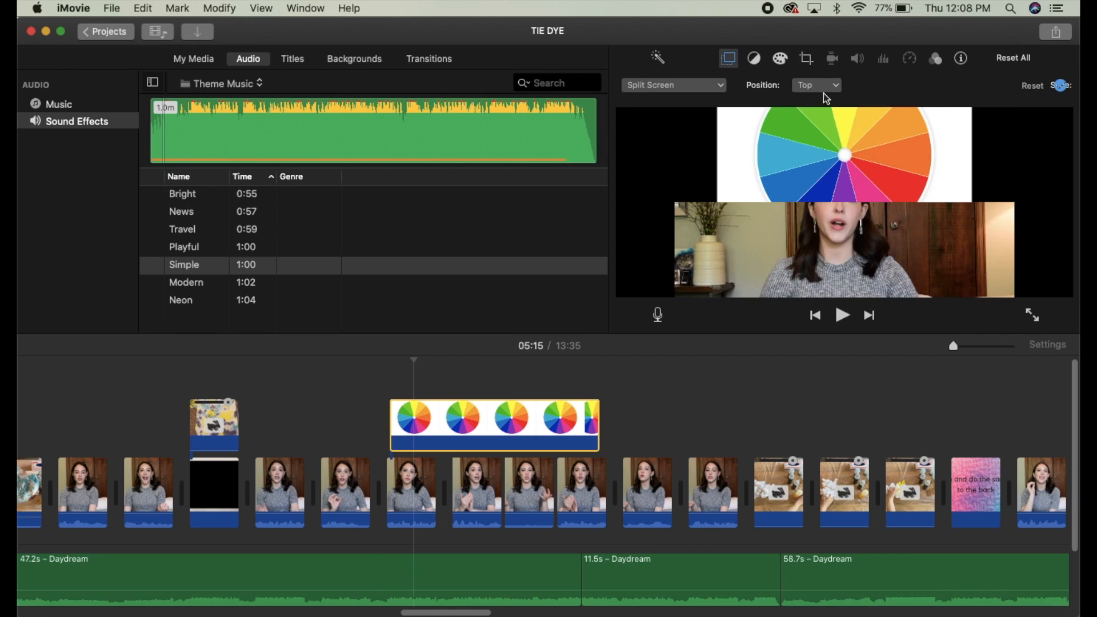
left_click(815, 85)
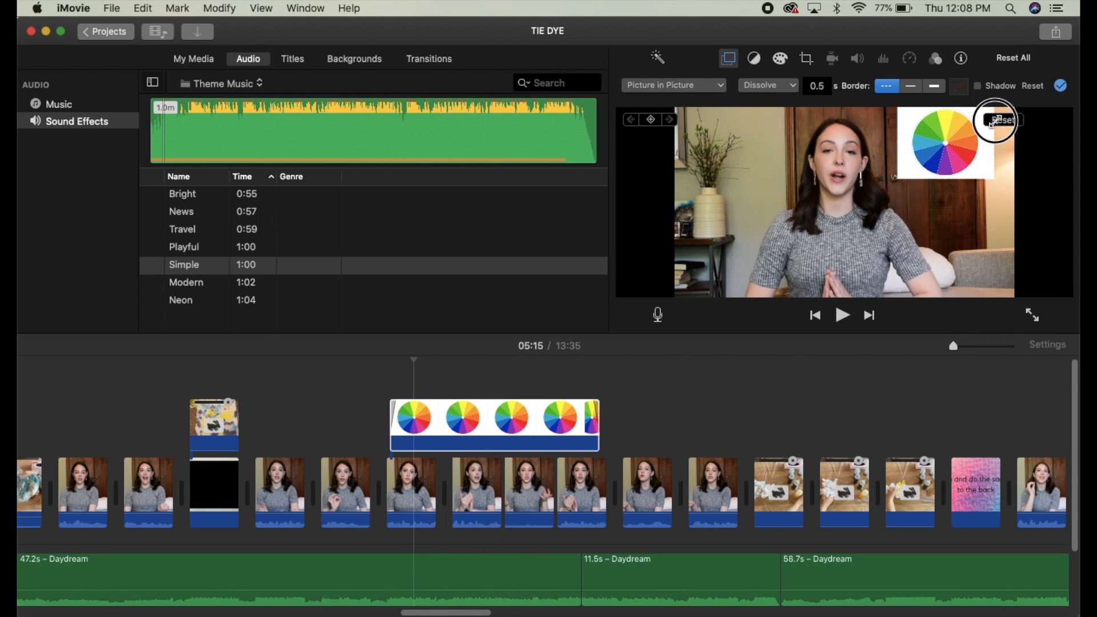
Give the inset a thick border and drop shadow, try swapping it, and set its entrance to Dissolve.
left_click(934, 86)
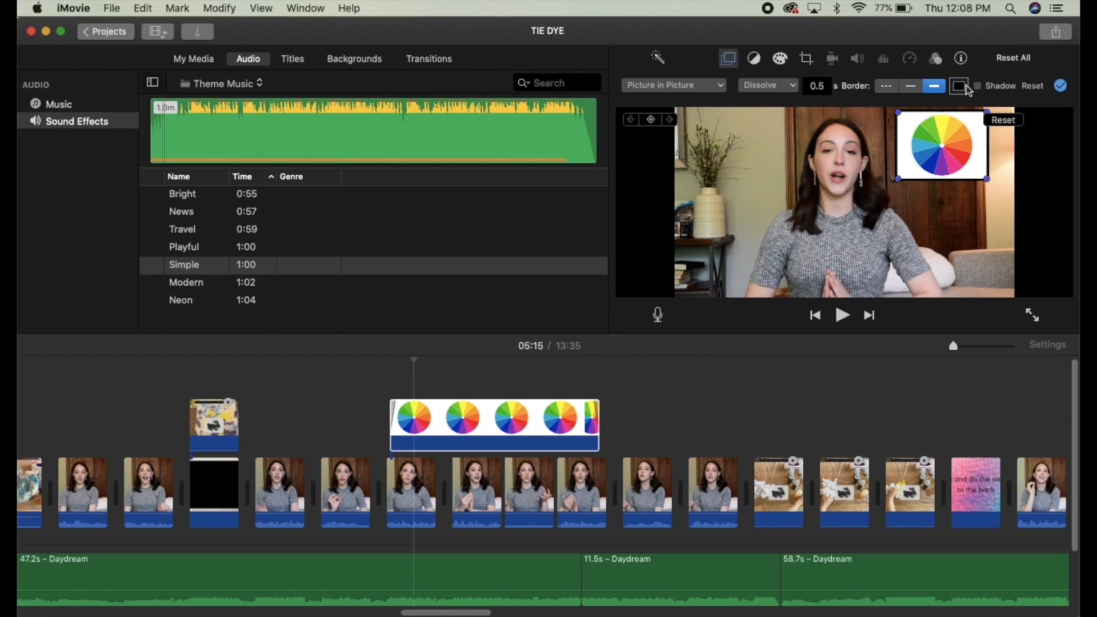
left_click(977, 86)
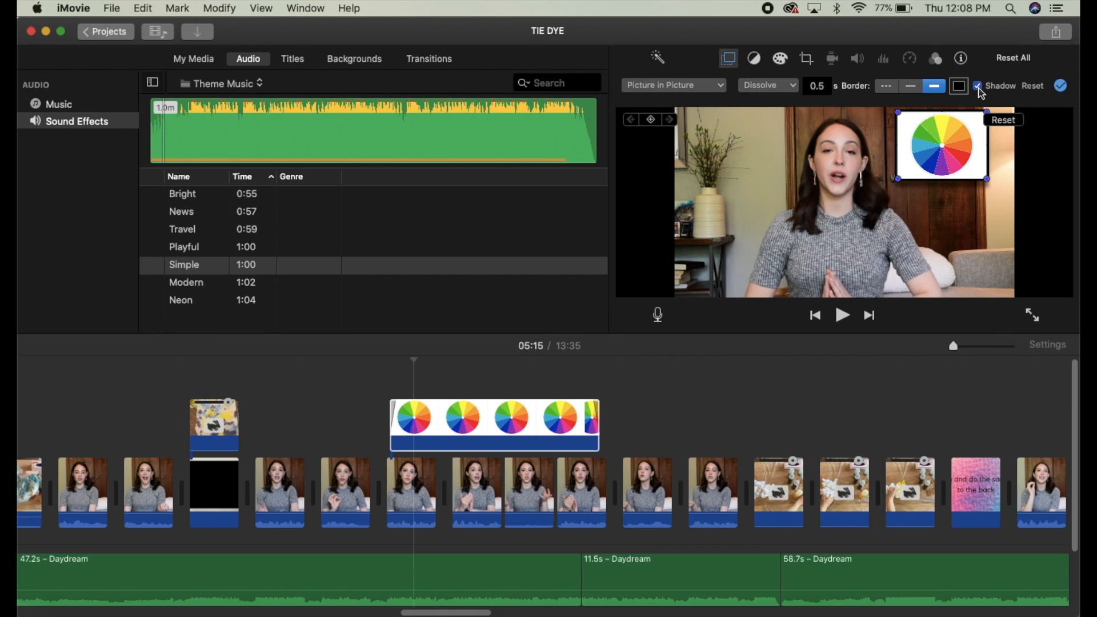
left_click(768, 85)
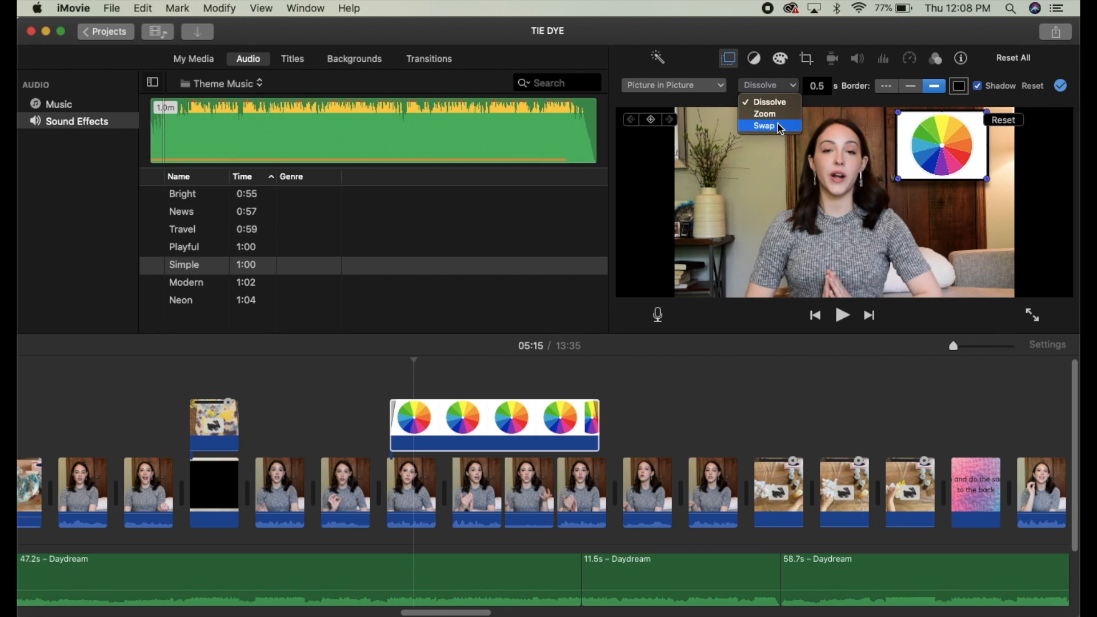
left_click(762, 125)
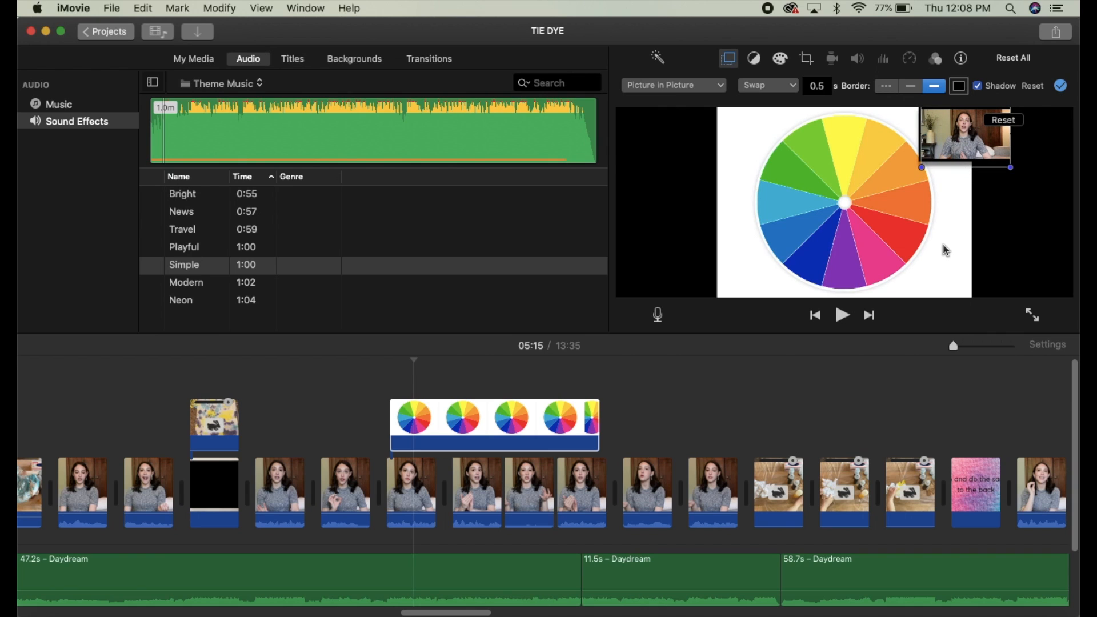
mouse_move(821, 110)
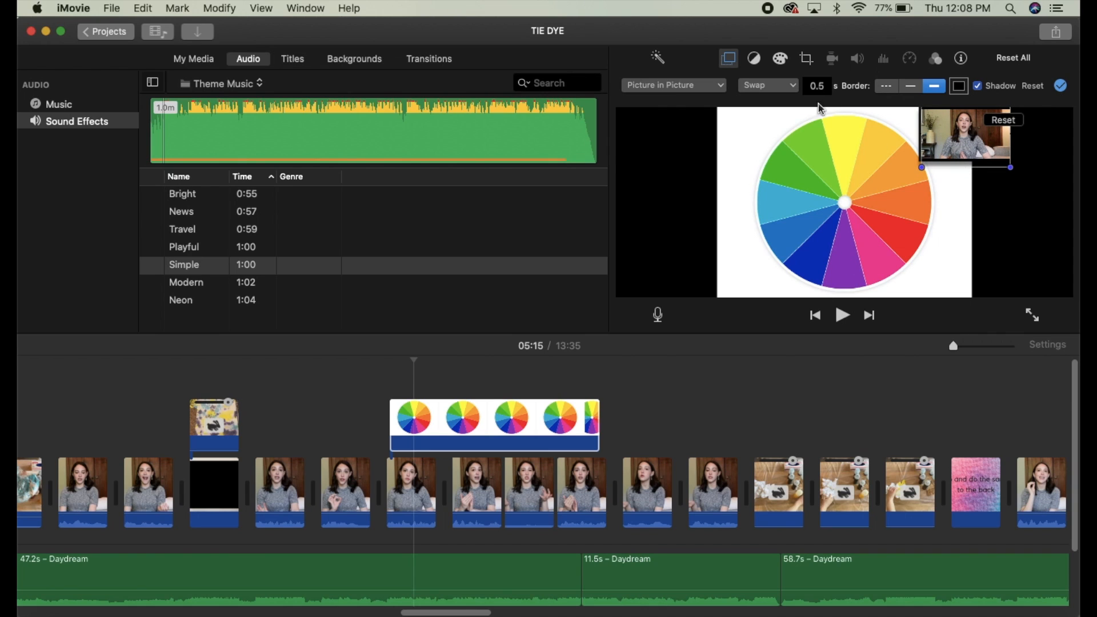
left_click(767, 84)
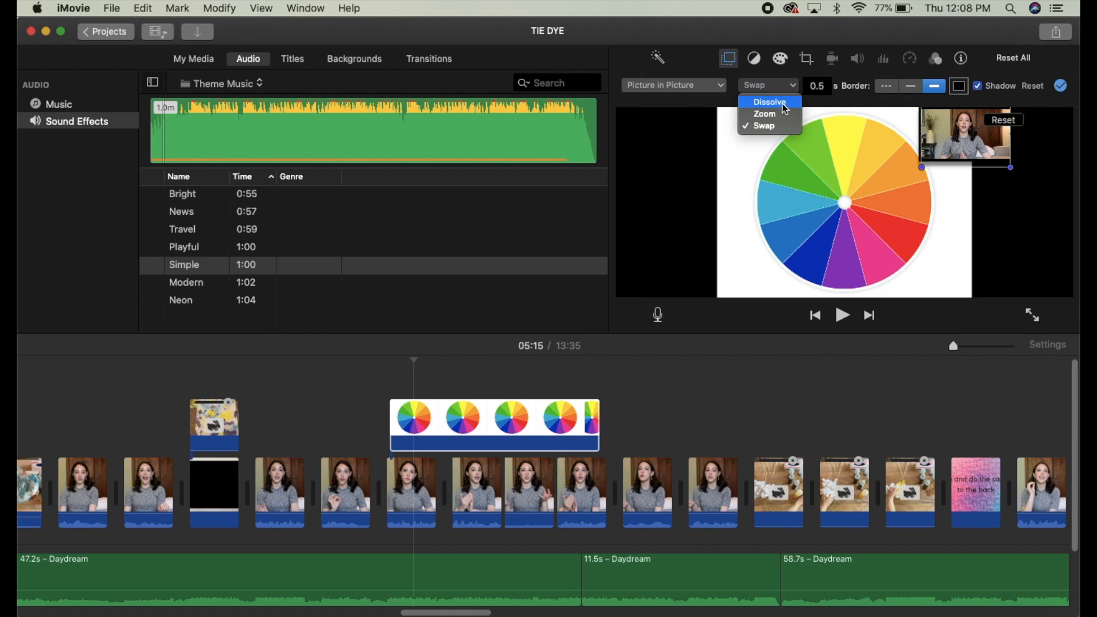
left_click(768, 101)
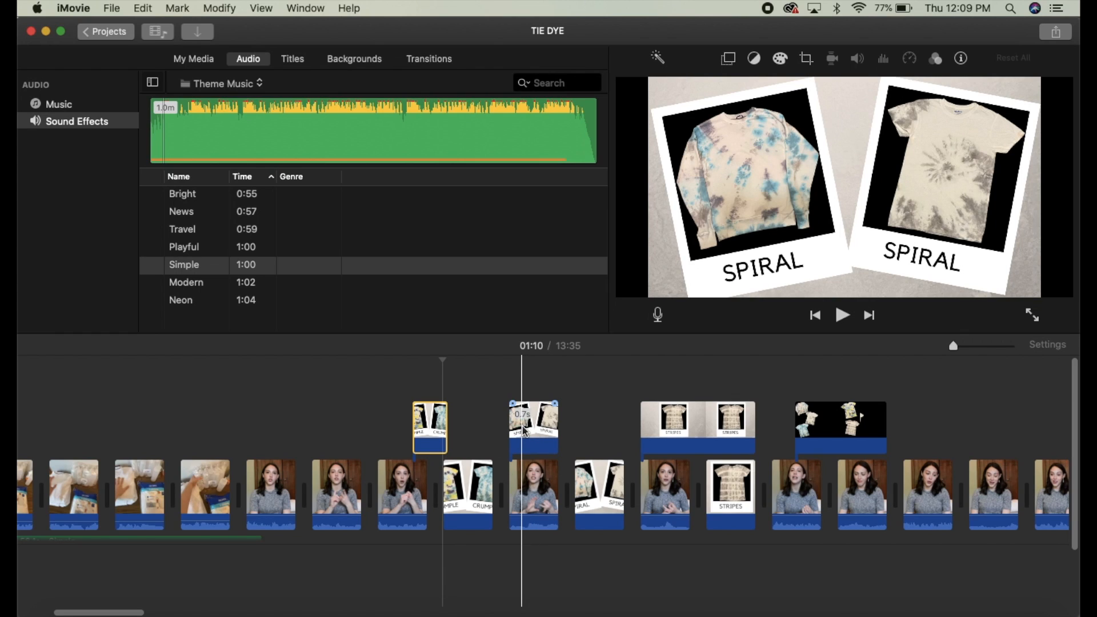
mouse_move(533, 438)
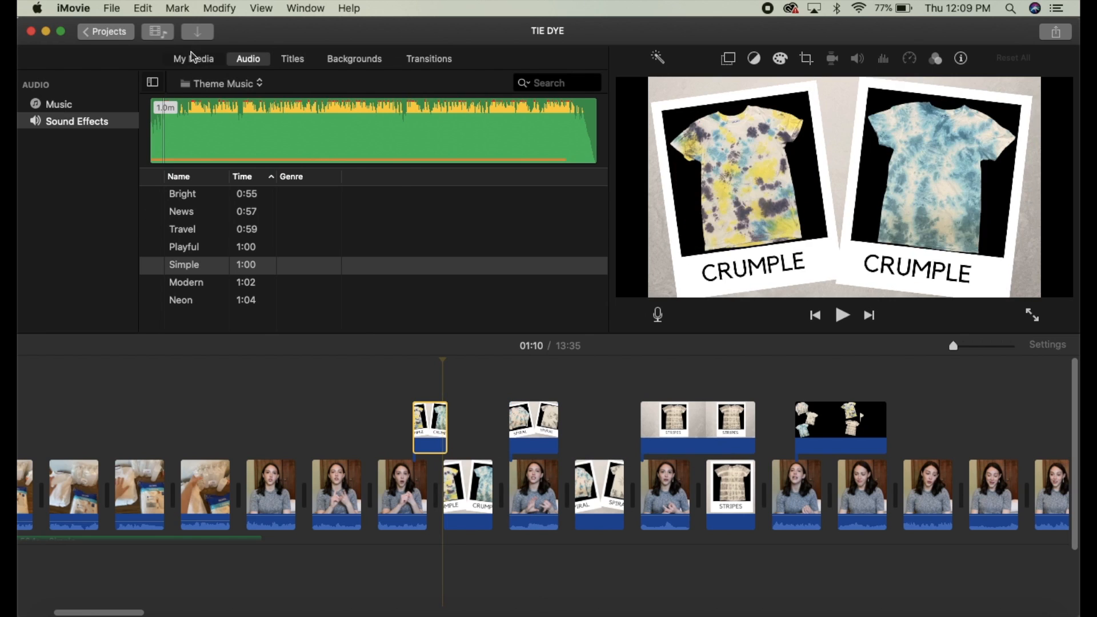
Browse from My Media to the Backgrounds library and scroll down to the solid-colour swatches.
left_click(193, 58)
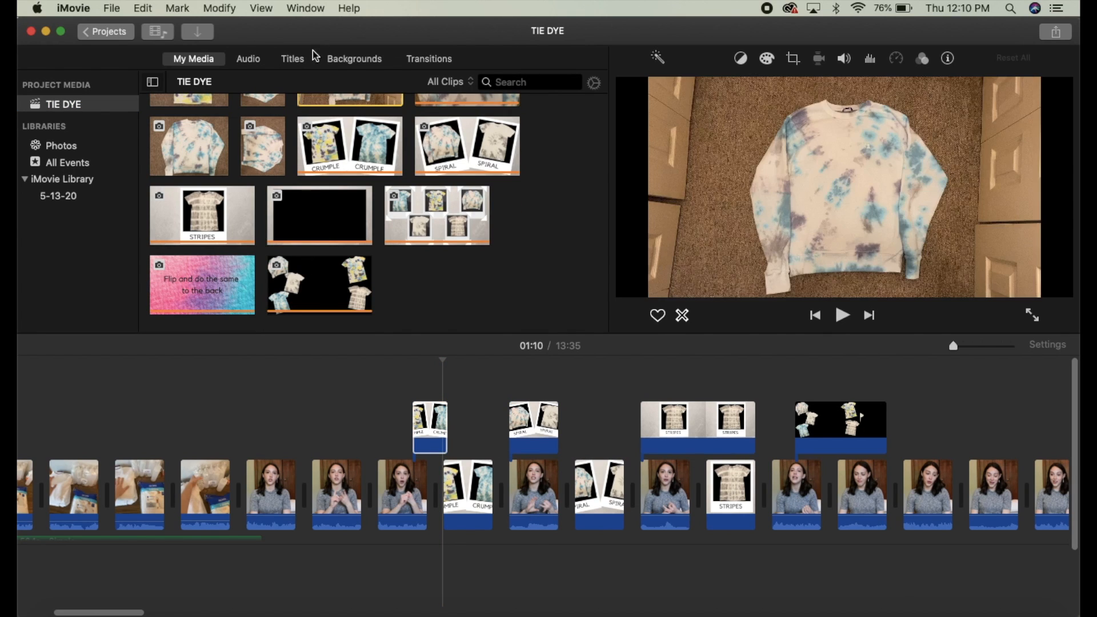
left_click(354, 58)
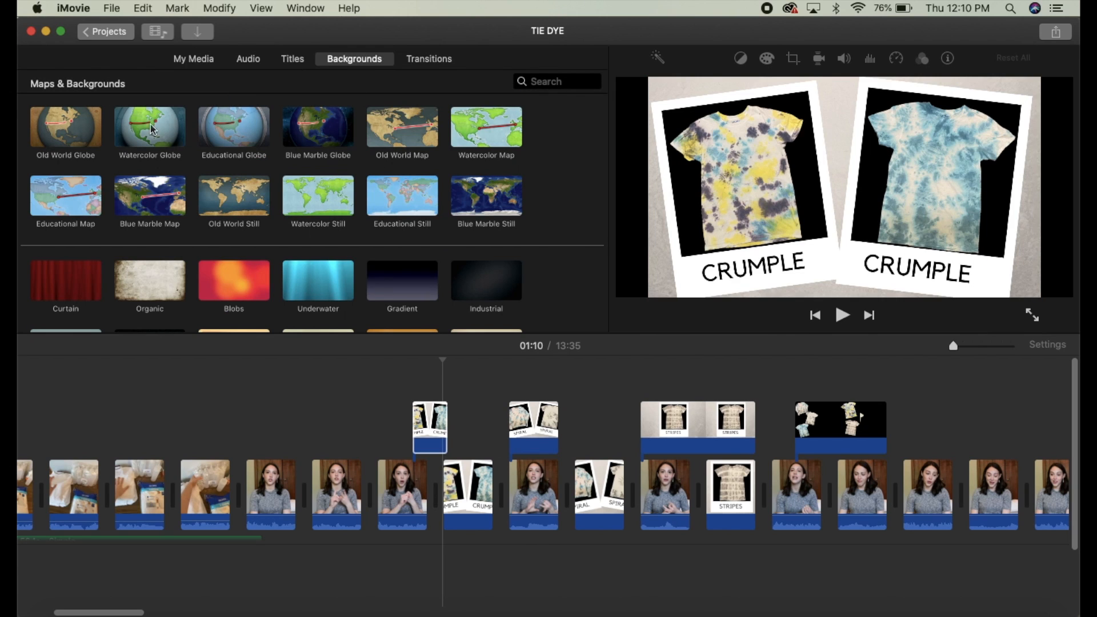
scroll("down", 3)
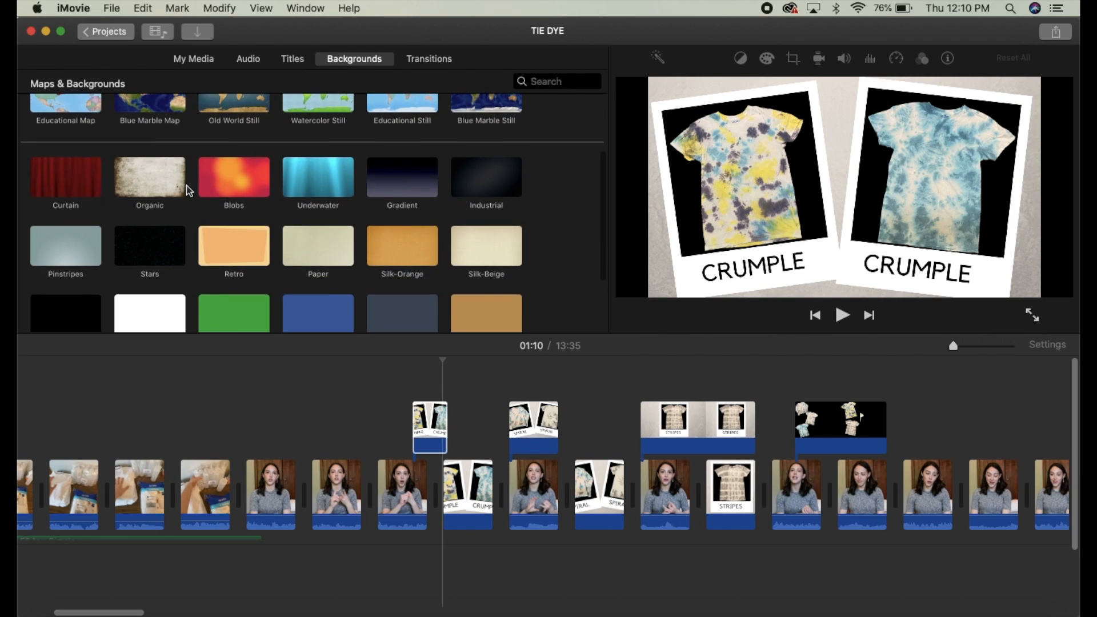
scroll("down", 3)
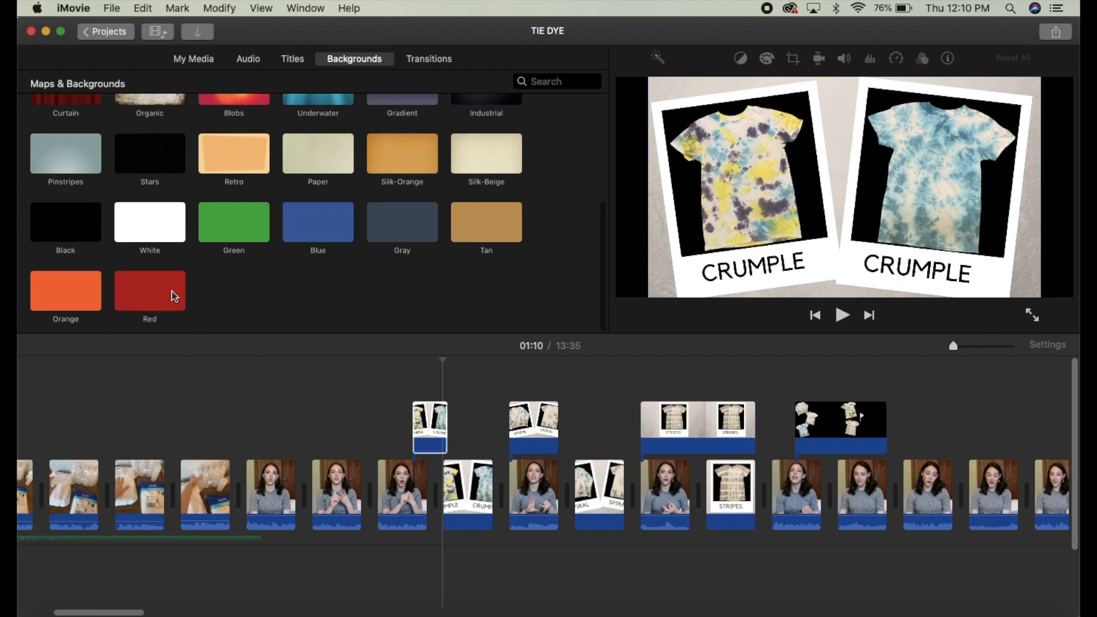